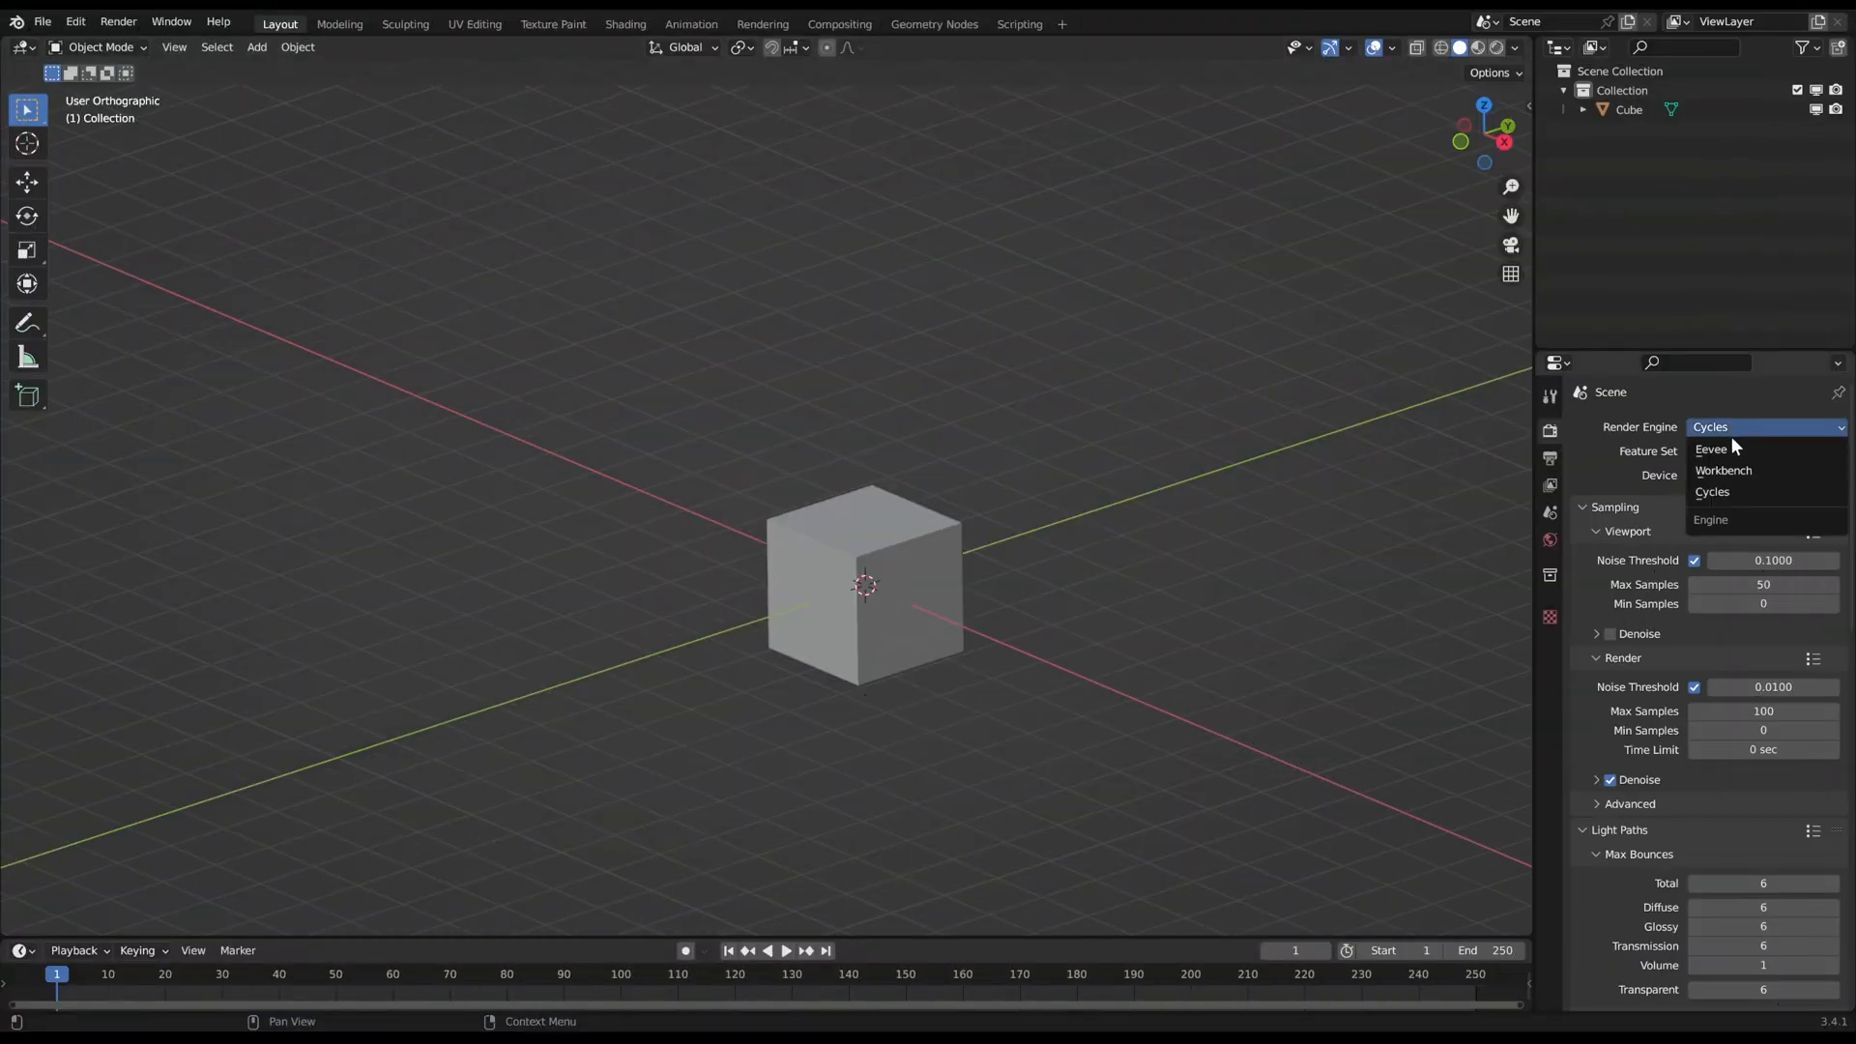
Step: Switch the render engine to Eevee and add a smooth-shaded UV sphere in place of the cube
left_click(1711, 449)
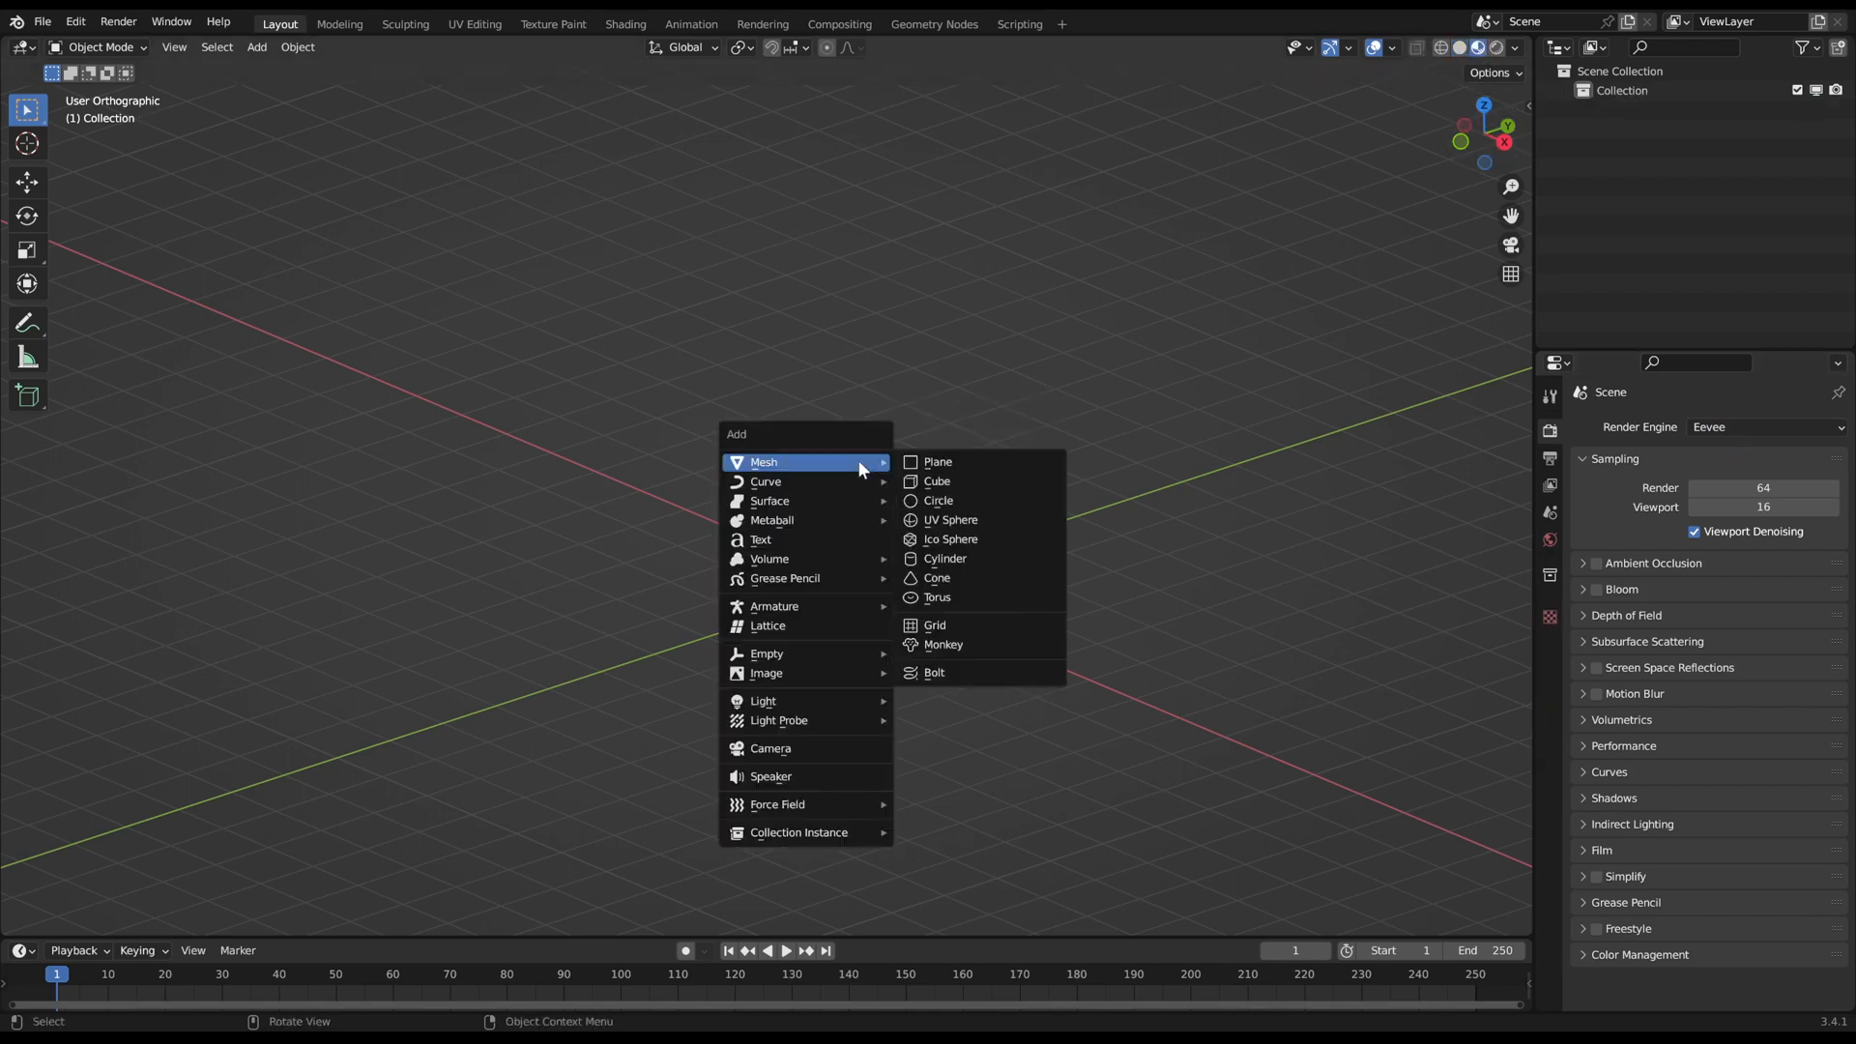
left_click(951, 520)
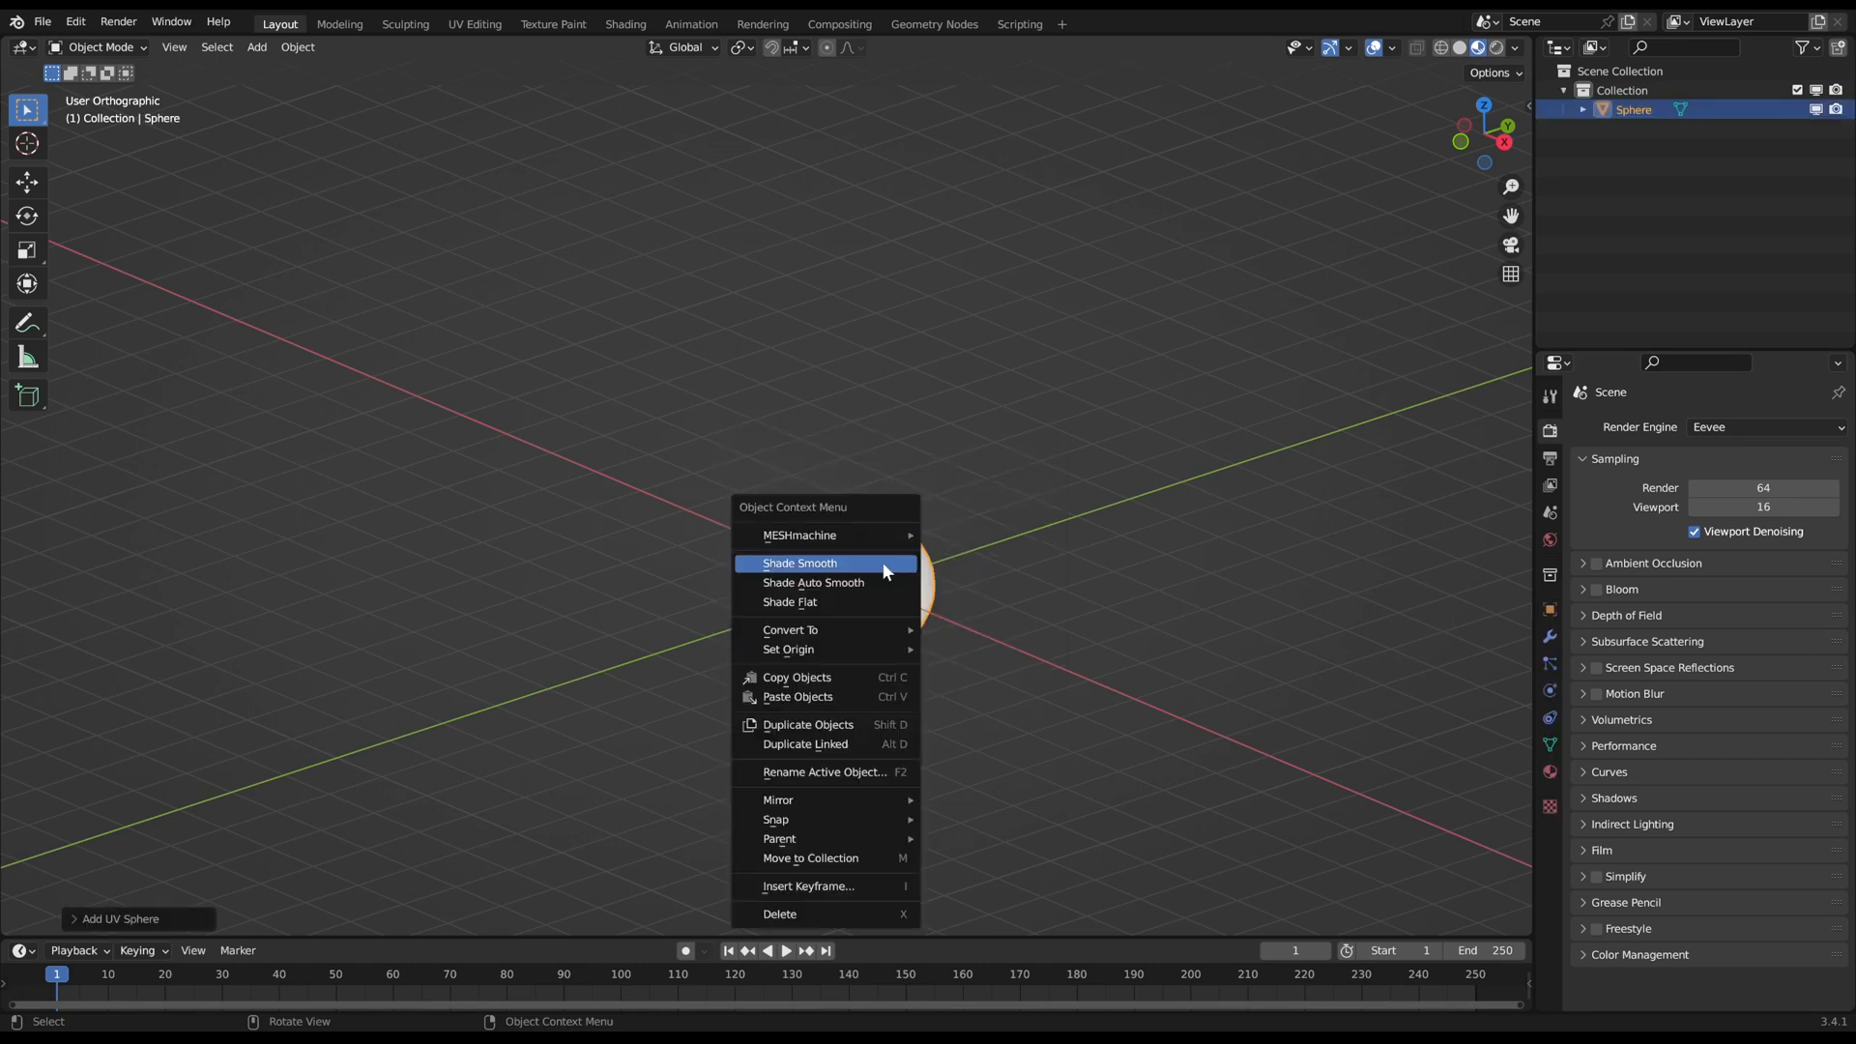
left_click(800, 562)
type("m")
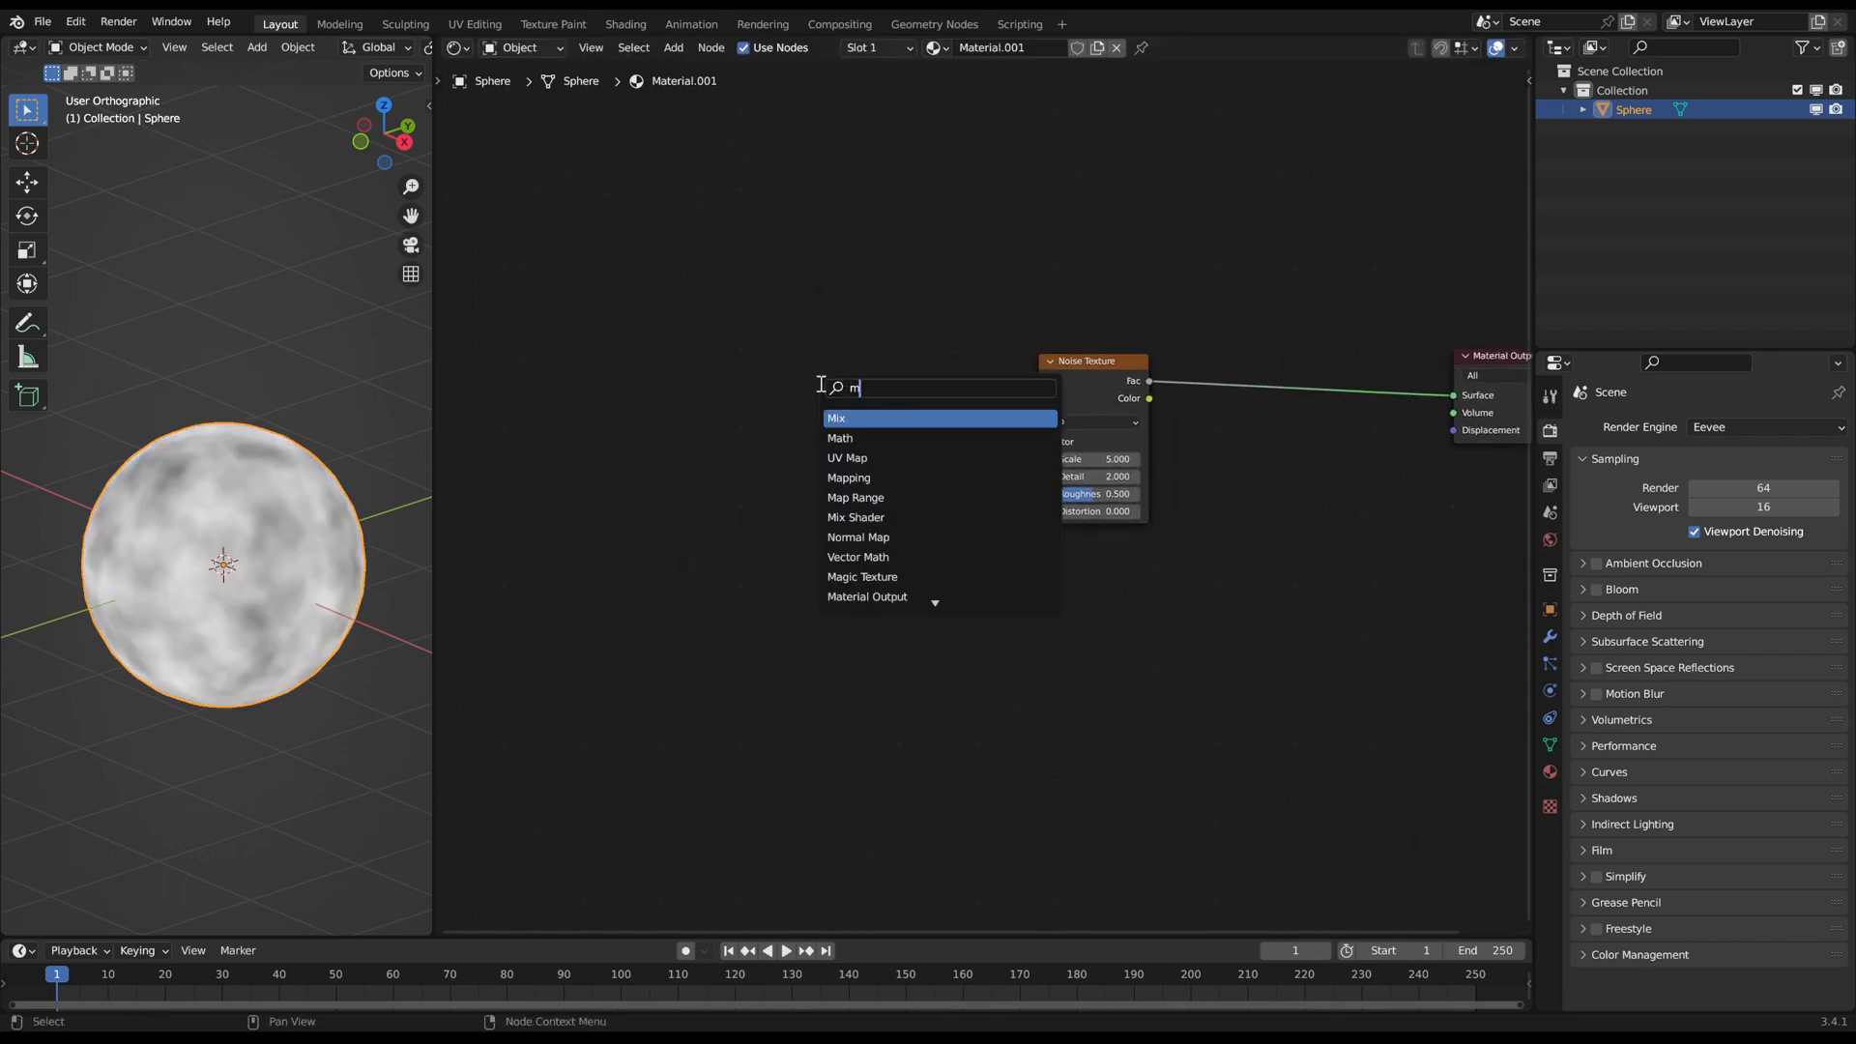
Step: Add a Mapping node to feed the noise texture's vector input
left_click(849, 478)
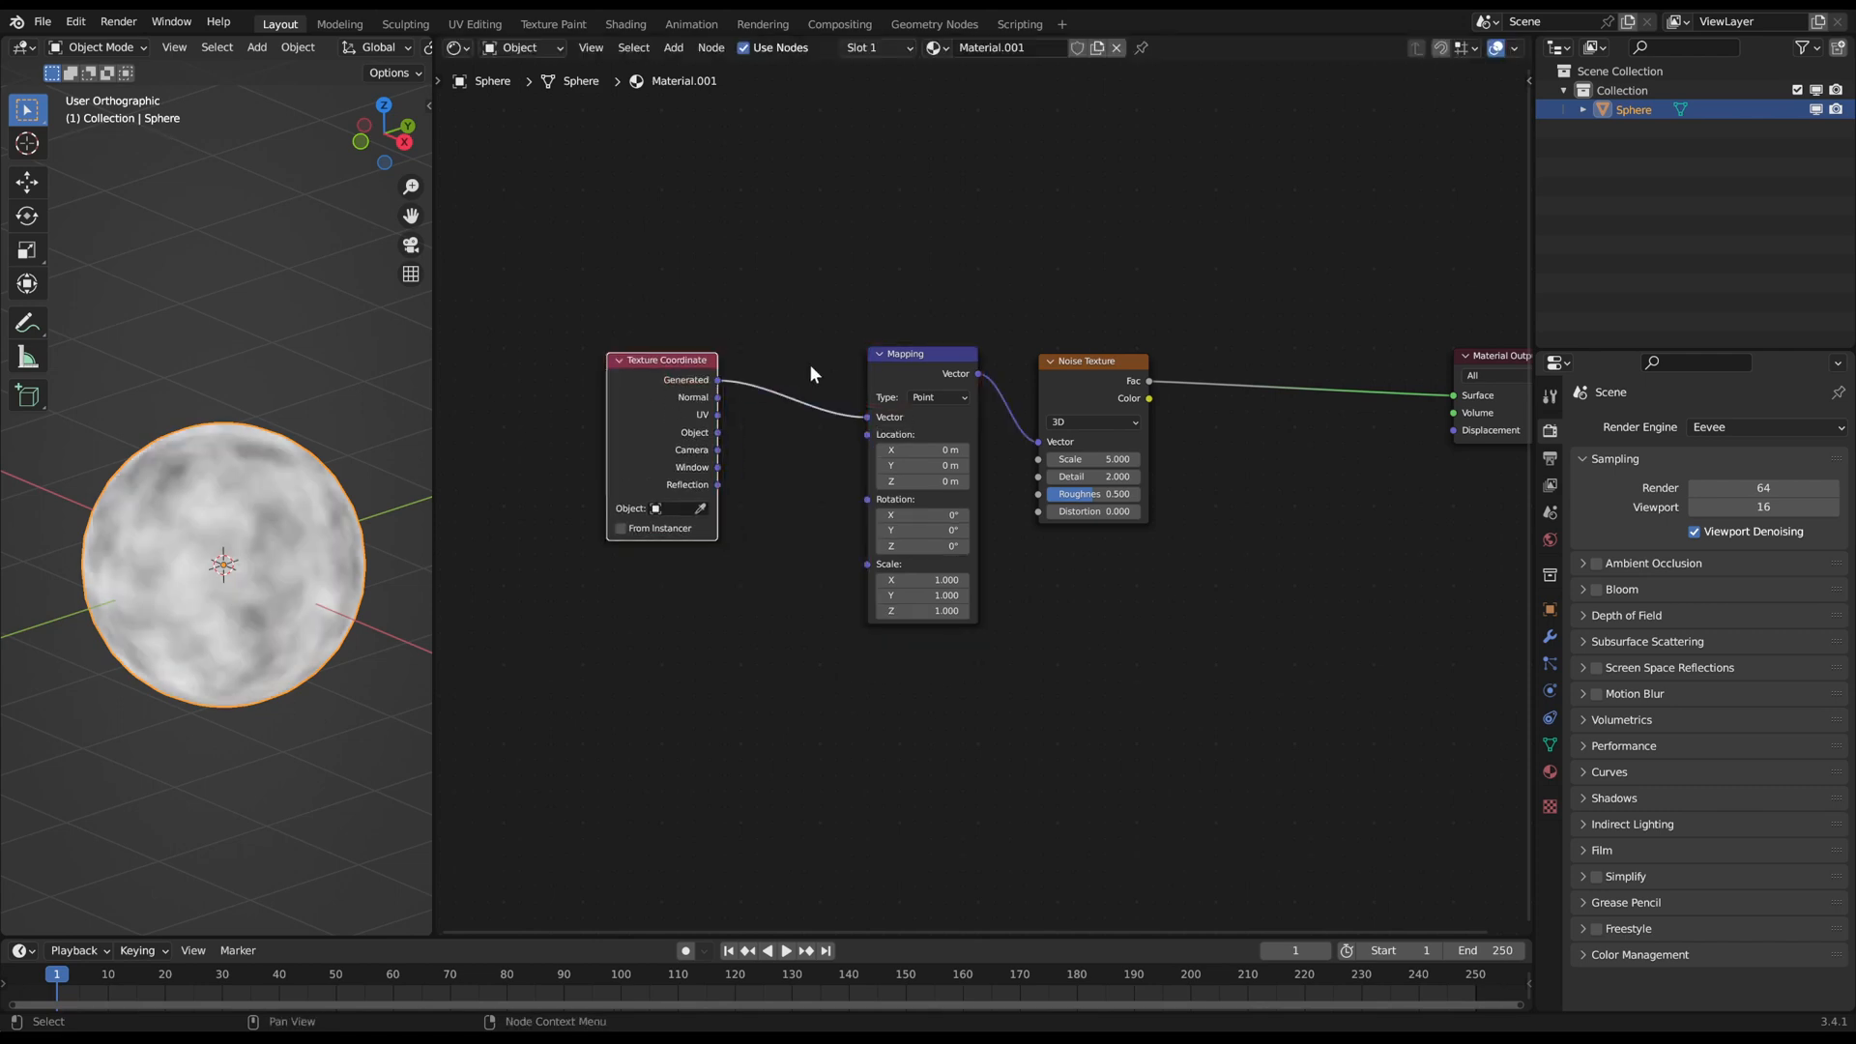
mouse_move(719, 425)
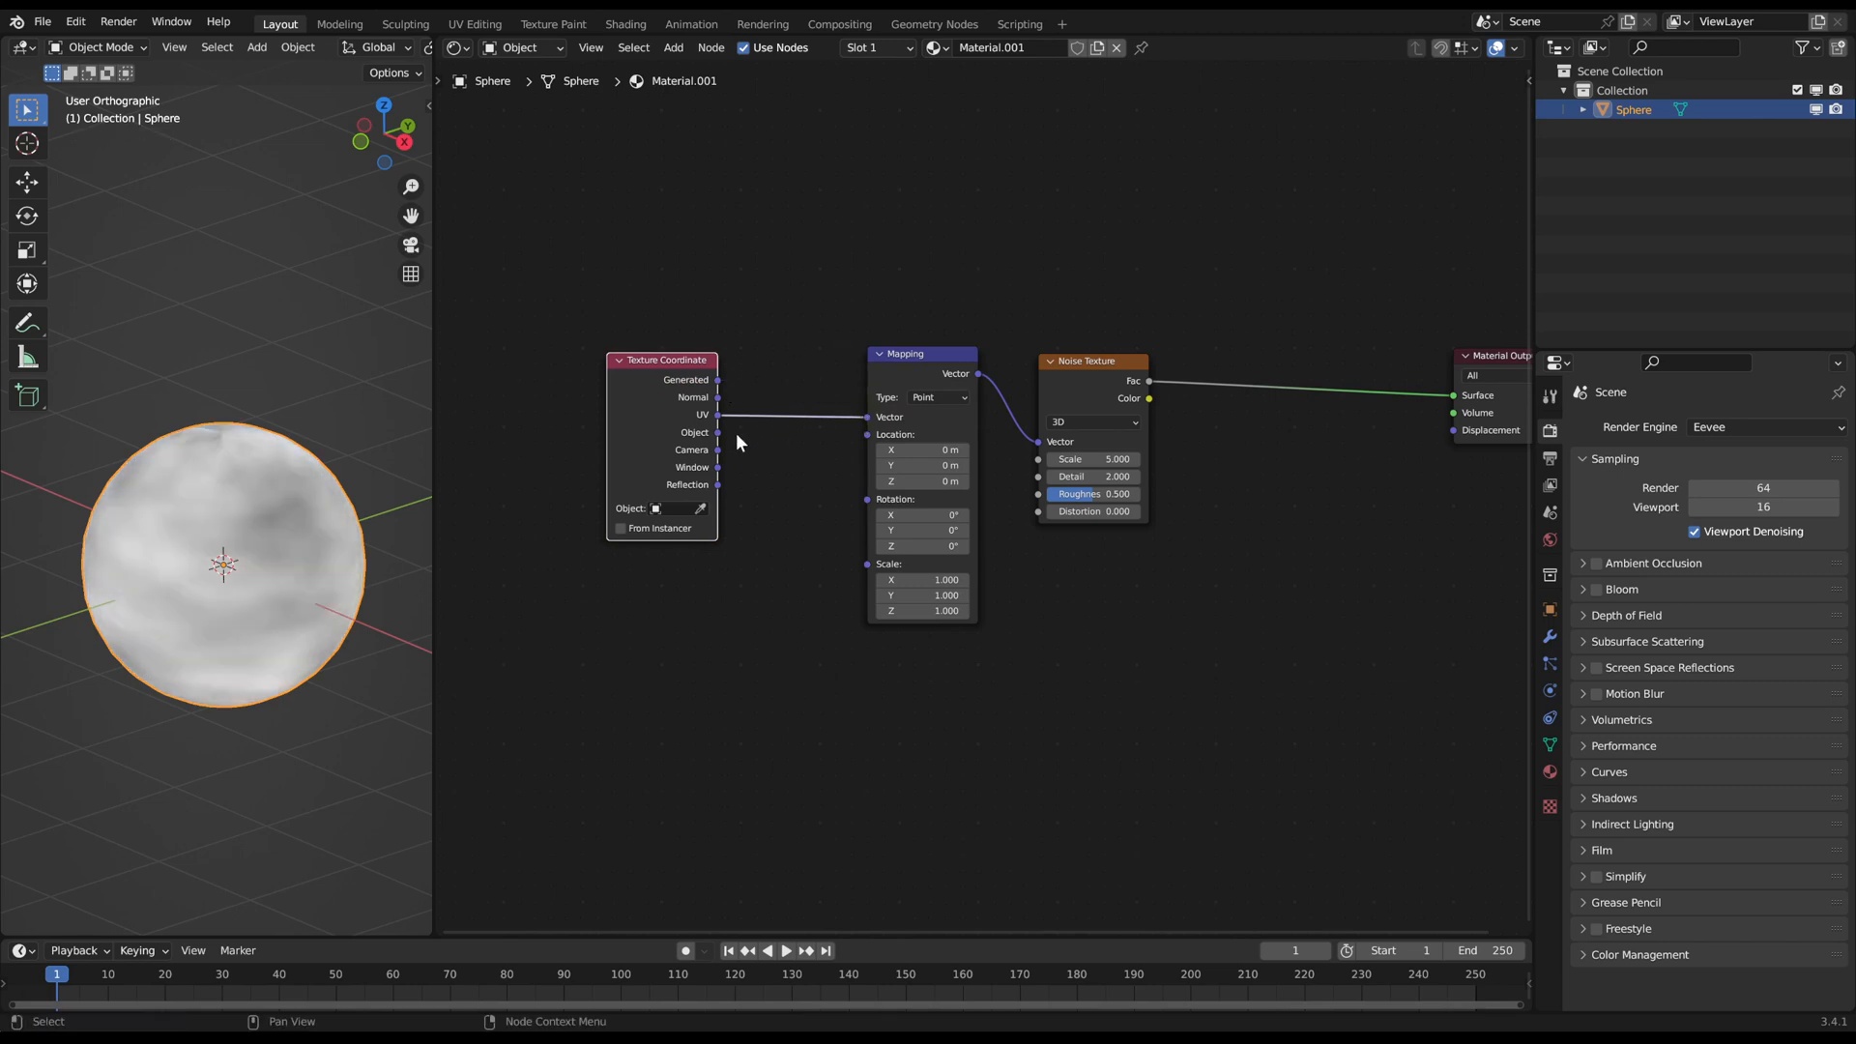
mouse_move(708, 424)
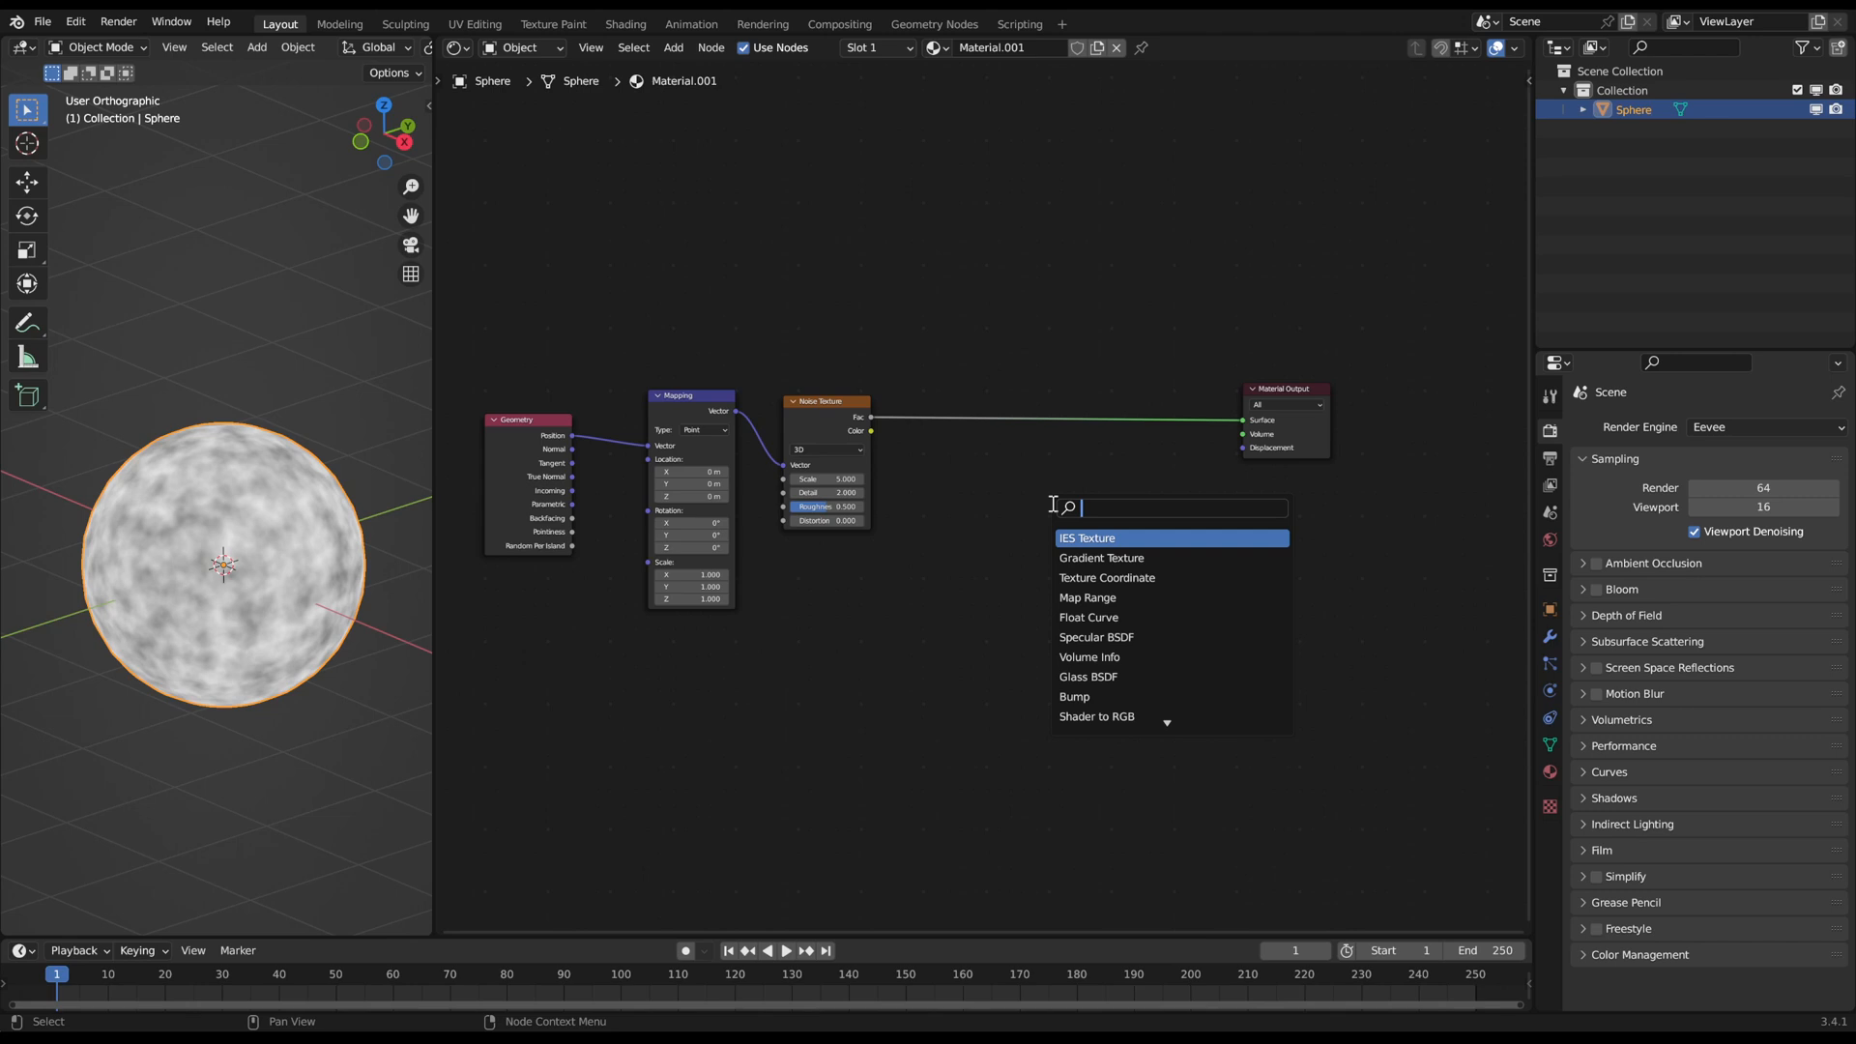
Step: Insert a Math node on the noise-to-output link and set its operation to Add
left_click(1120, 444)
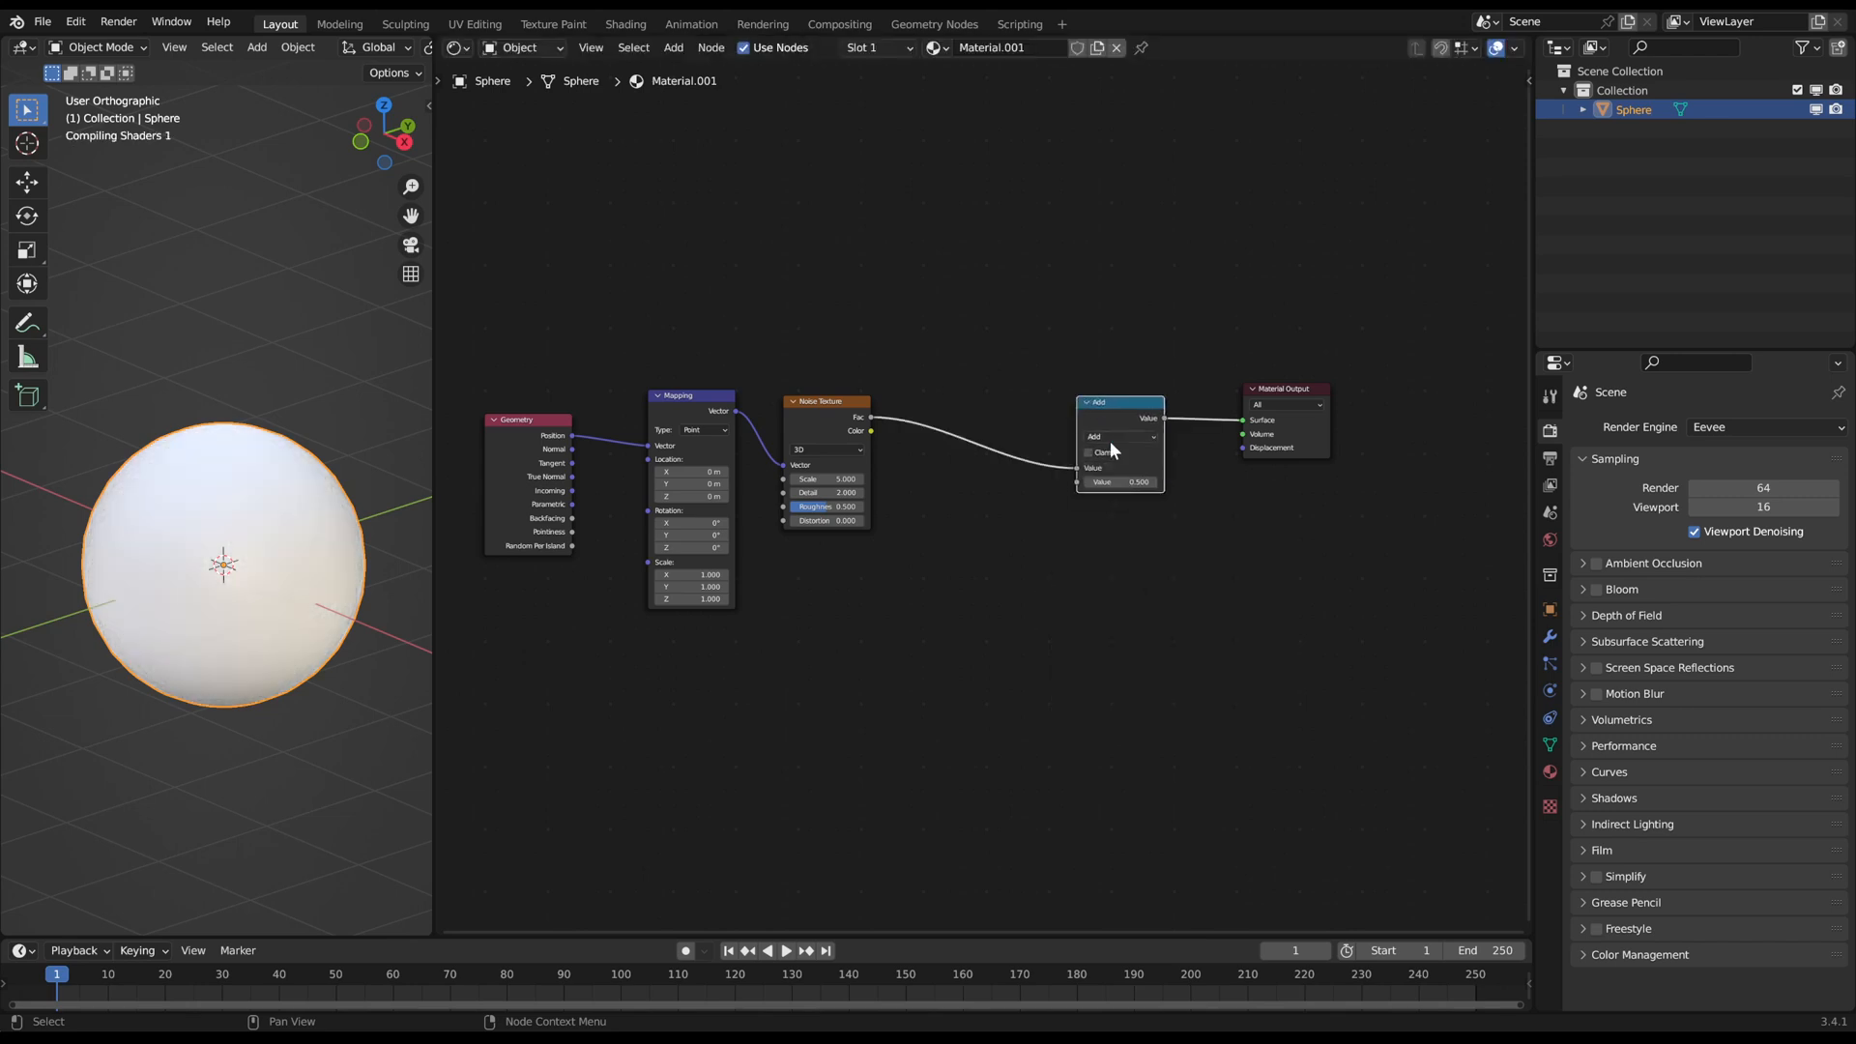
left_click(1120, 435)
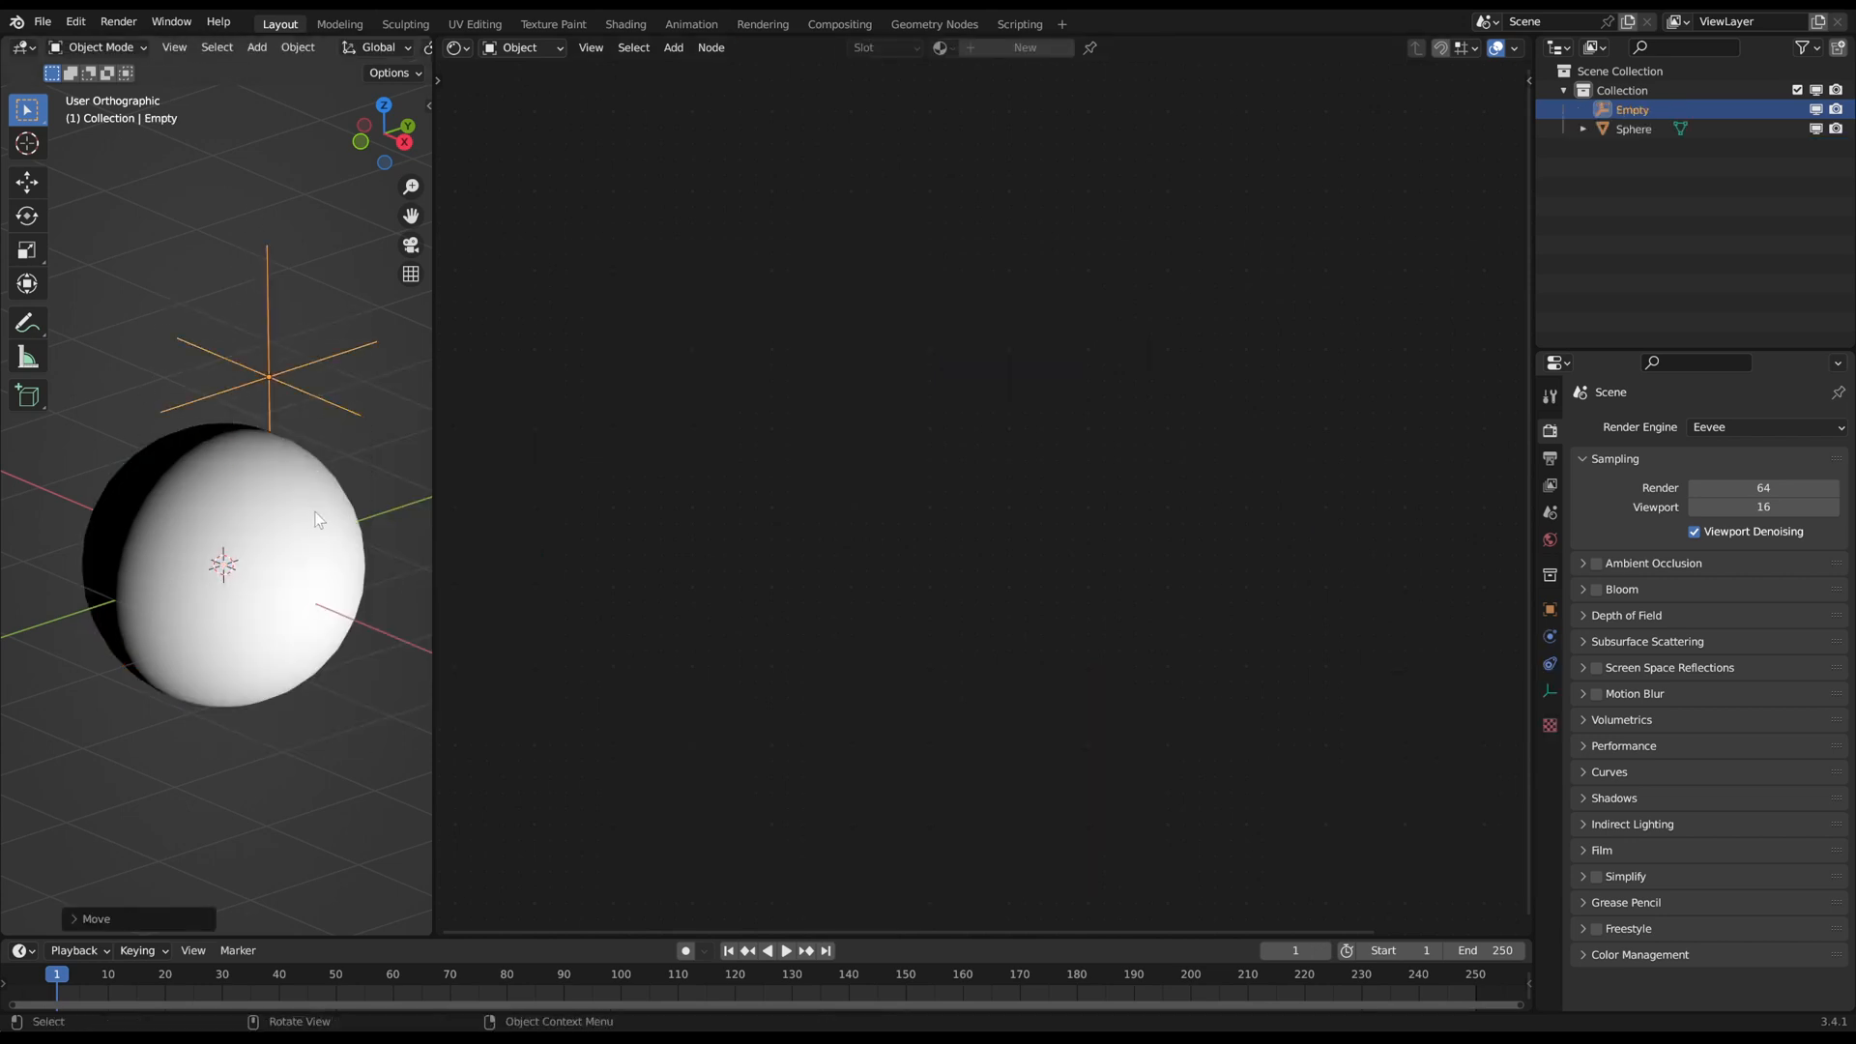
Step: Move the empty above the sphere and set the gradient texture to Quadratic Sphere
left_click(1632, 127)
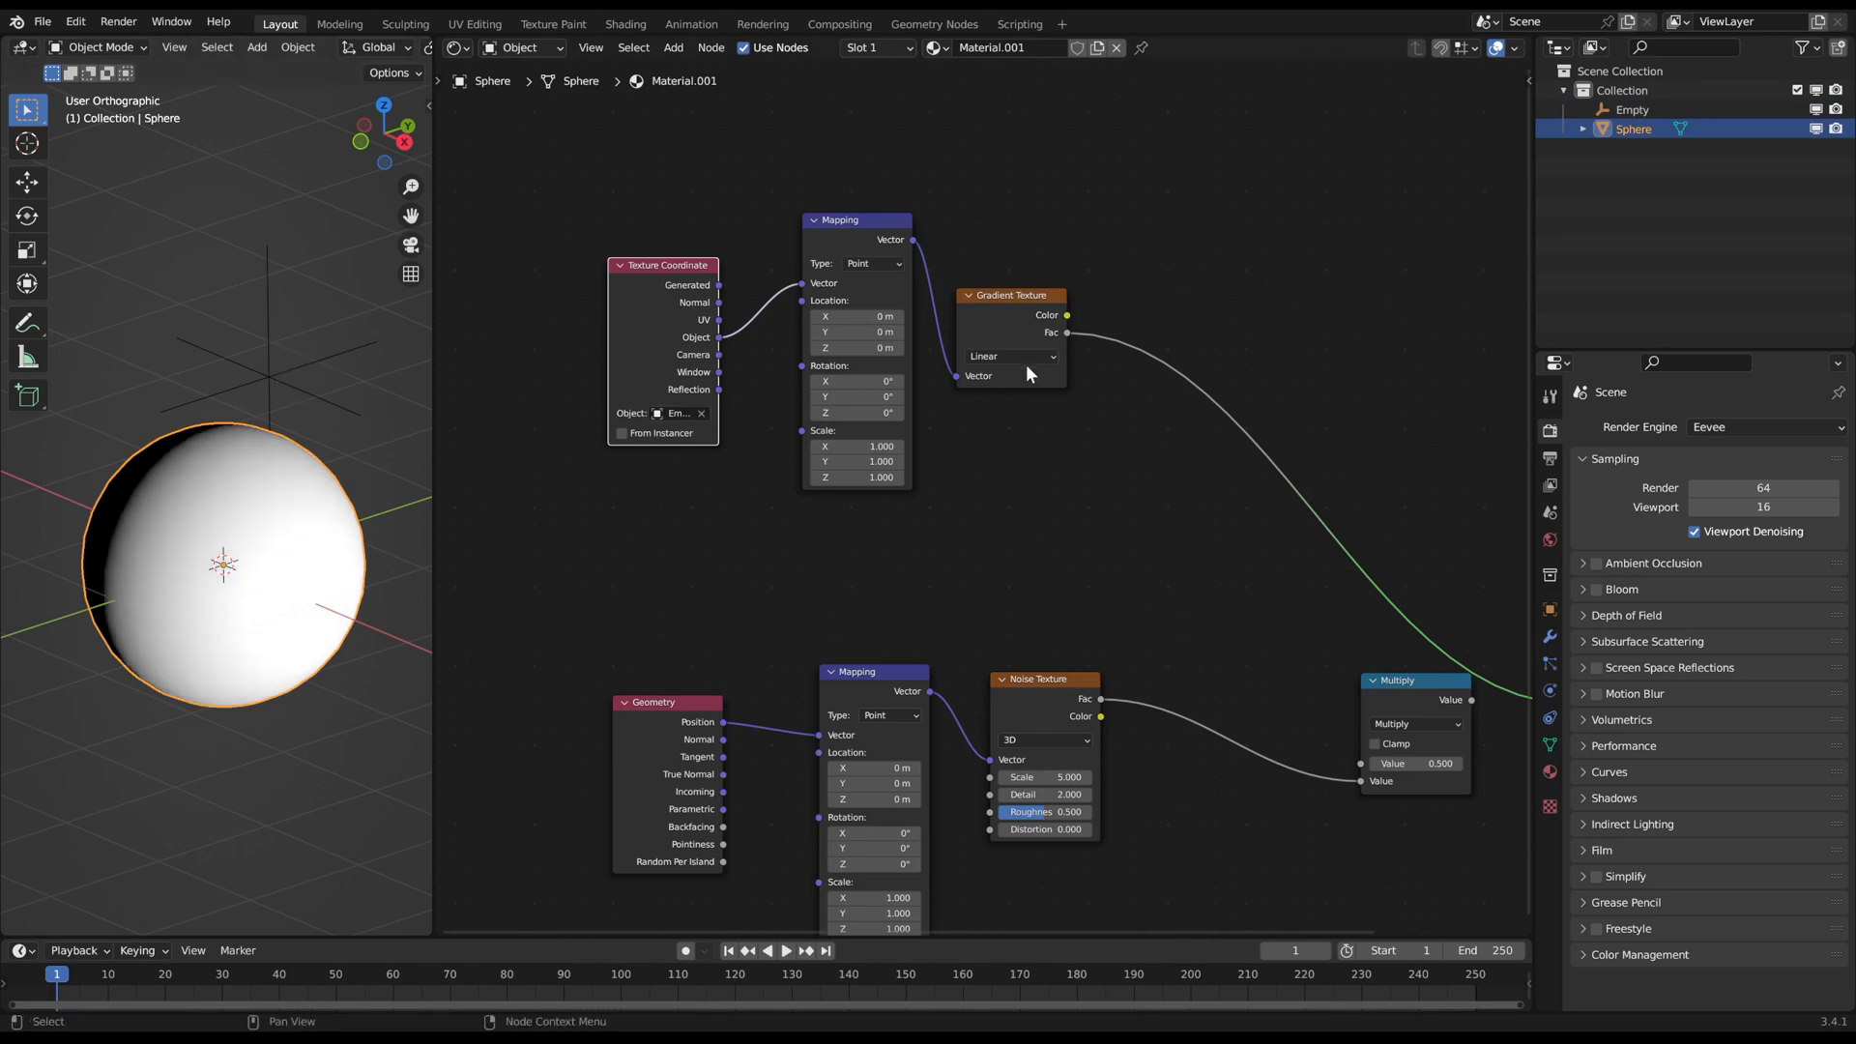
left_click(1009, 356)
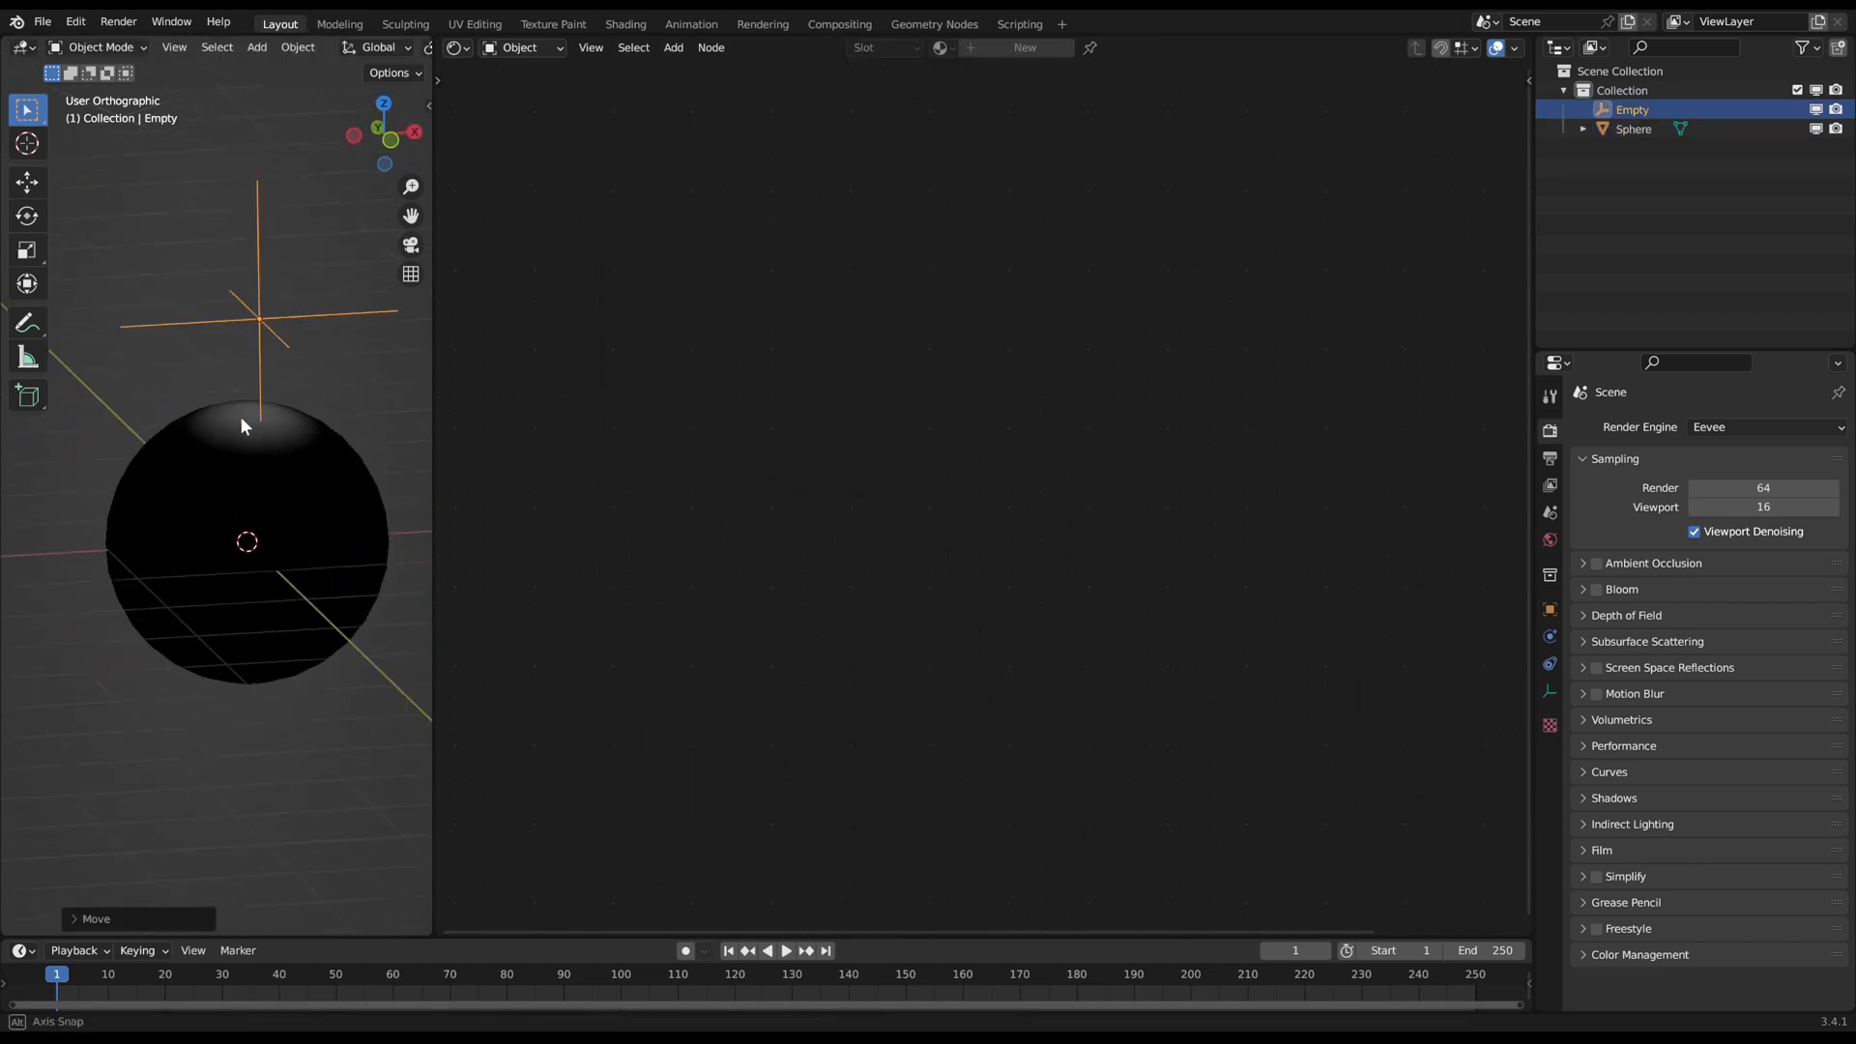
left_click(1632, 127)
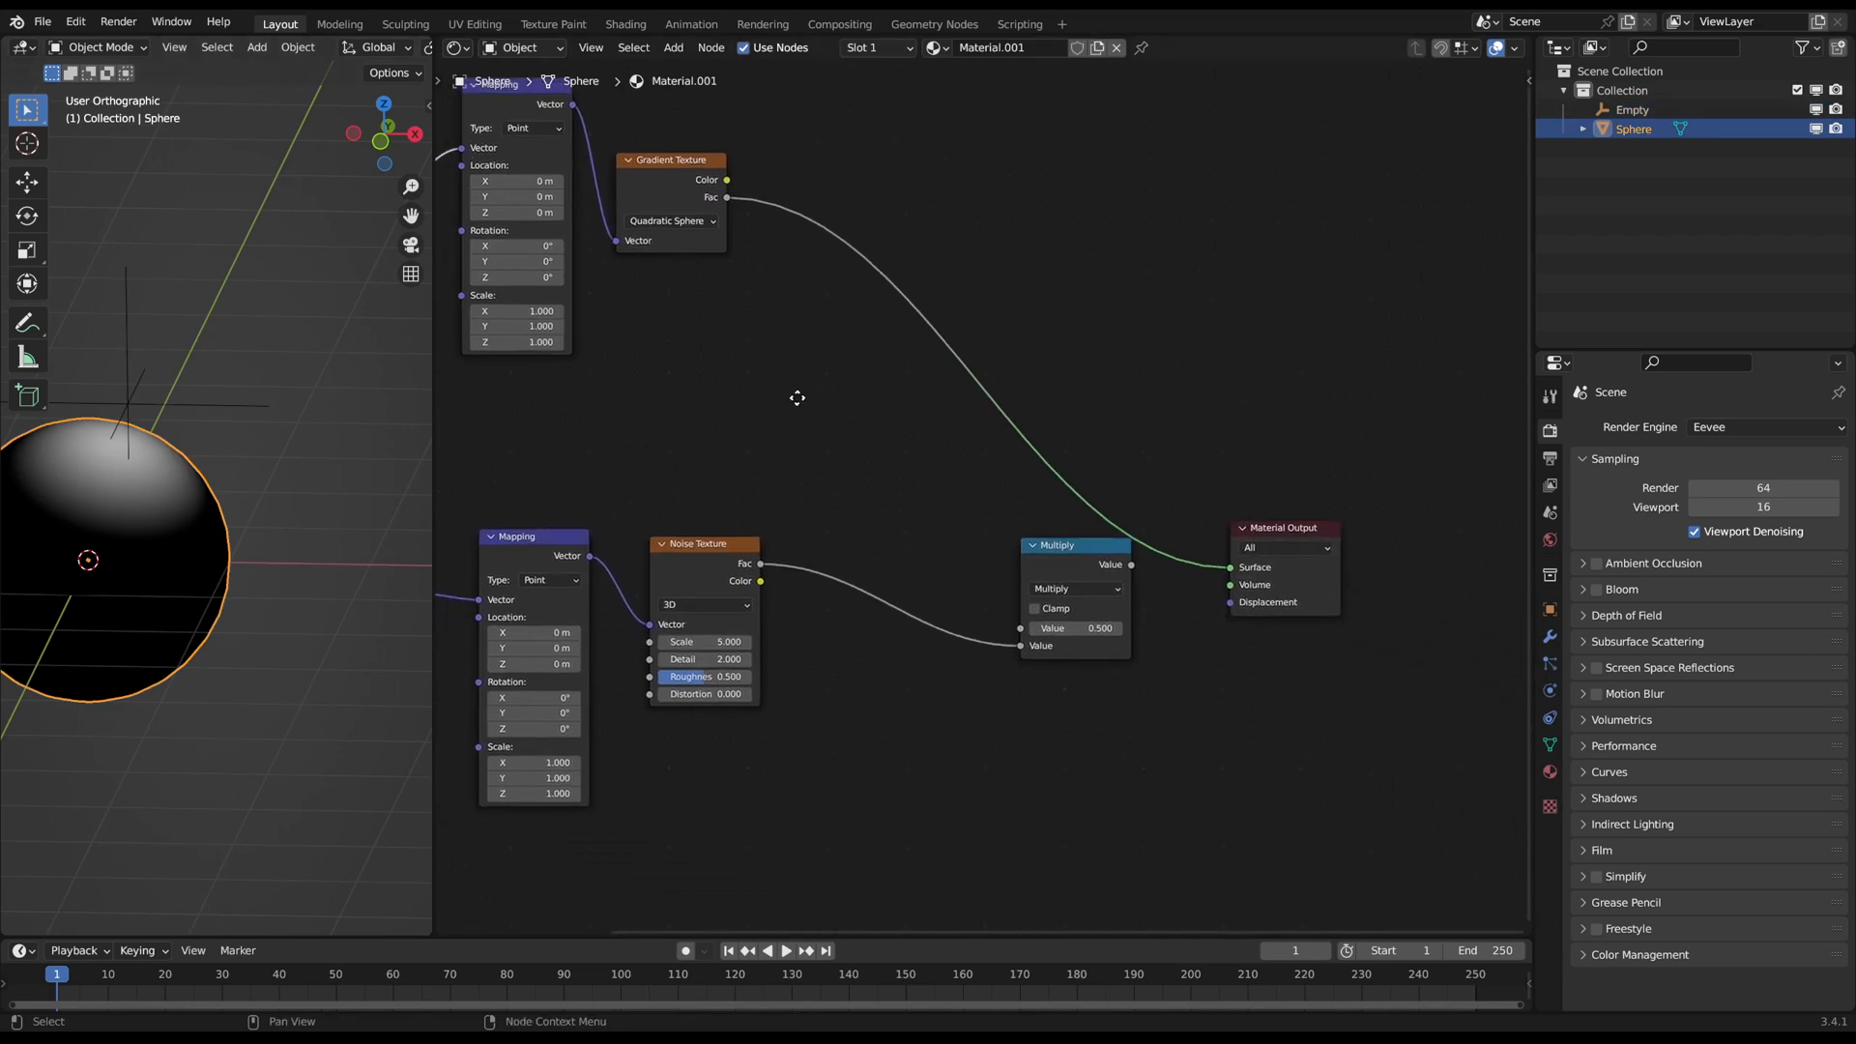
Step: Add a ColorRamp node to the material via the search
type("colo")
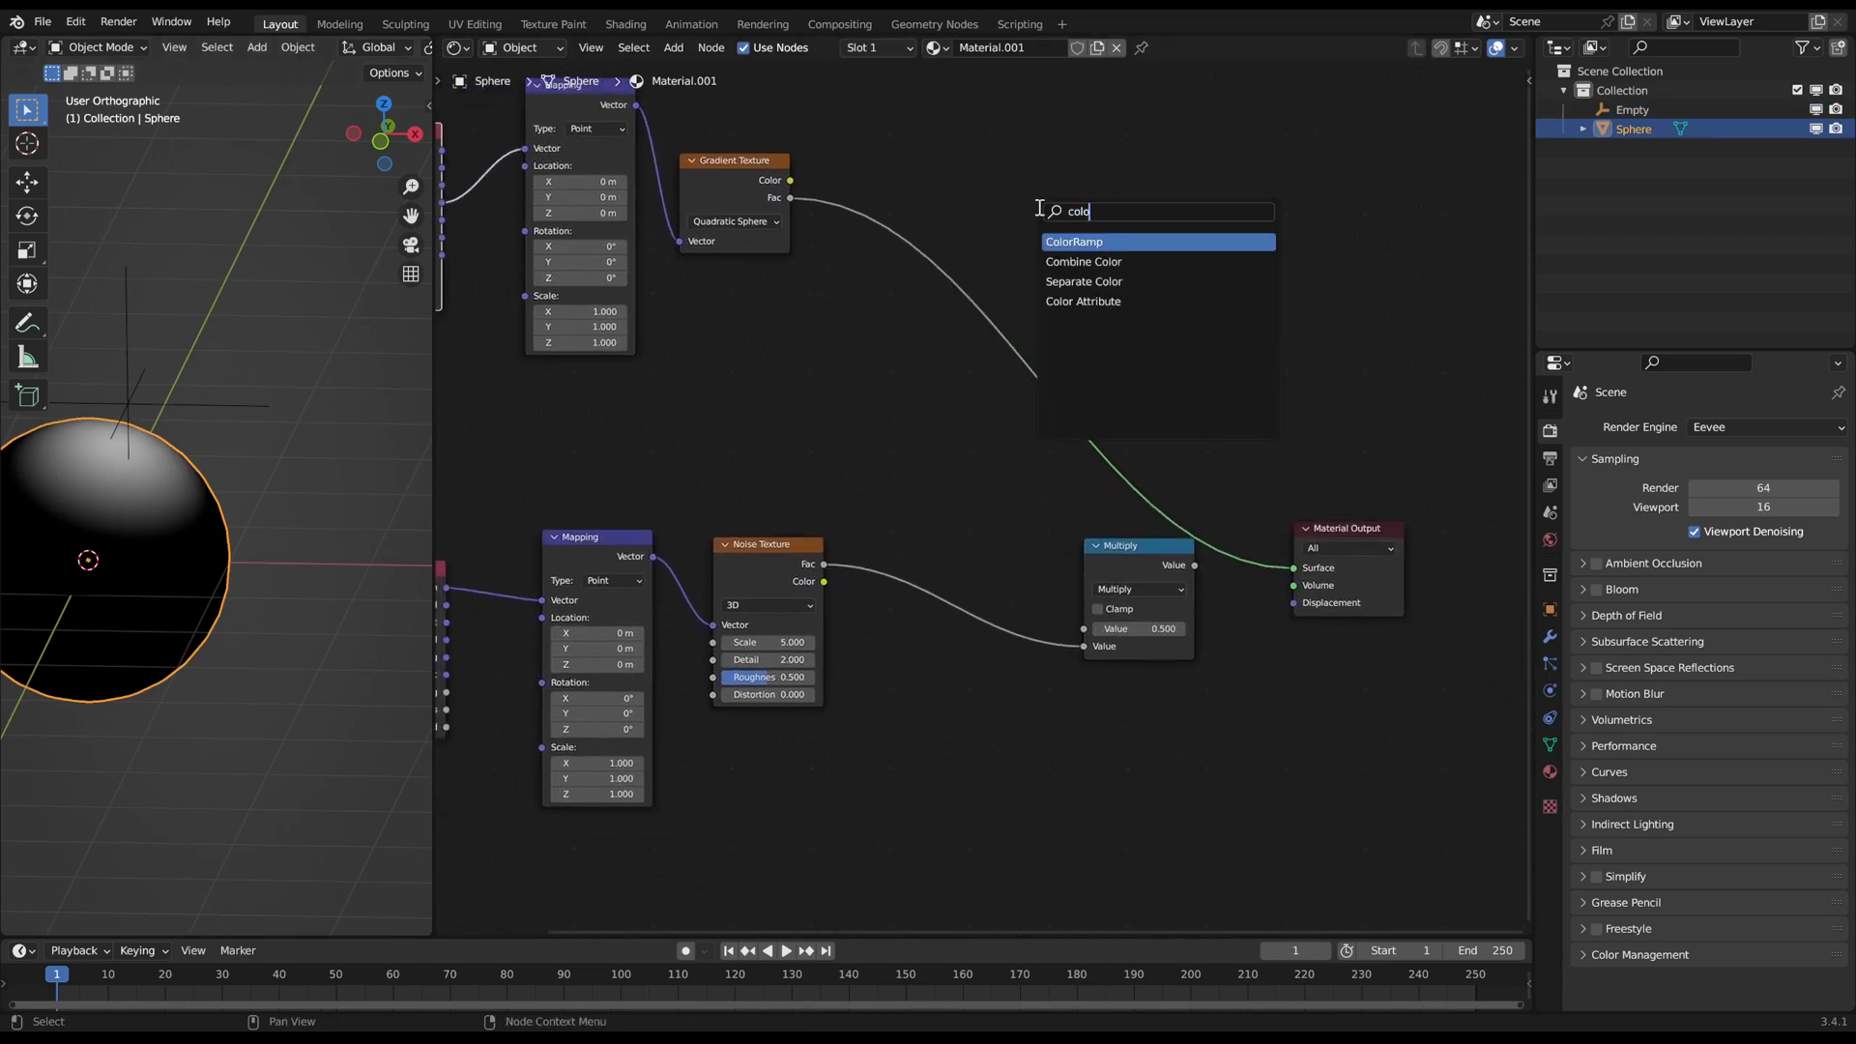
left_click(1073, 242)
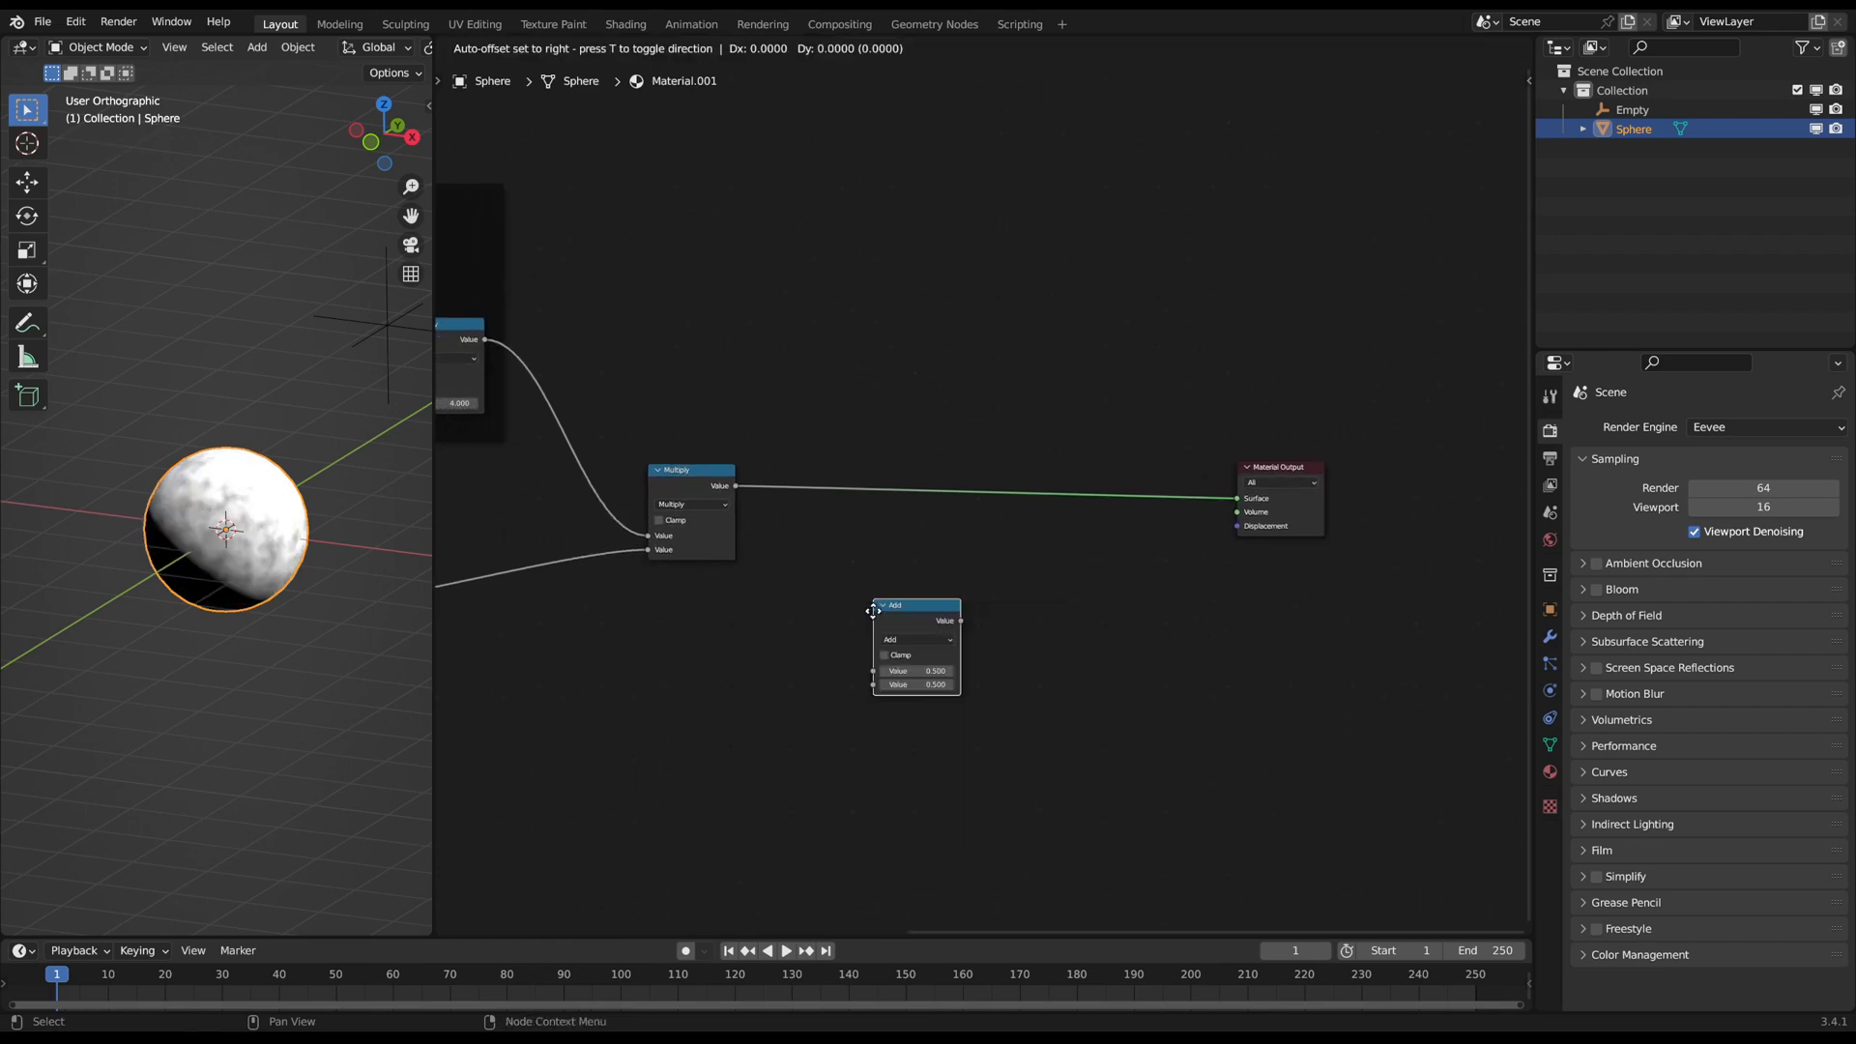
Step: Set the new math node to Less Than with a 0.650 threshold beside the 0.590 one
left_click_drag(915, 605, 887, 541)
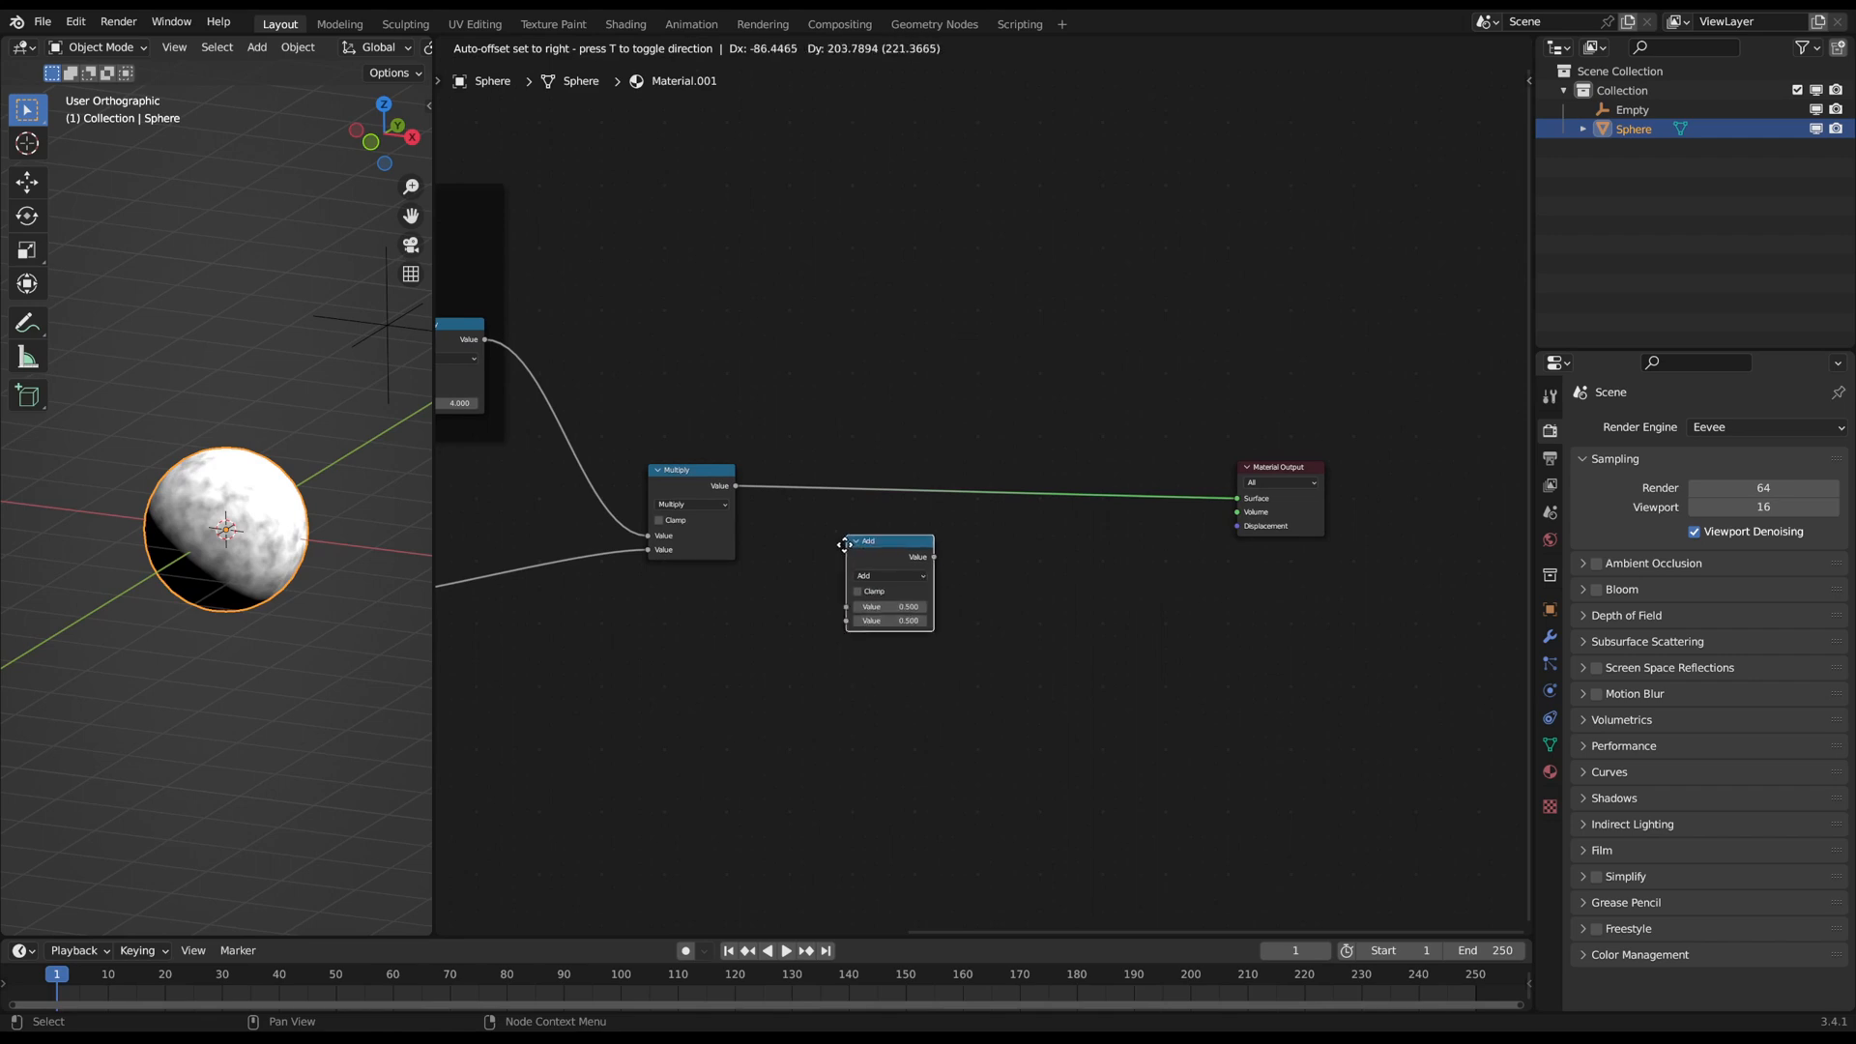
left_click(771, 475)
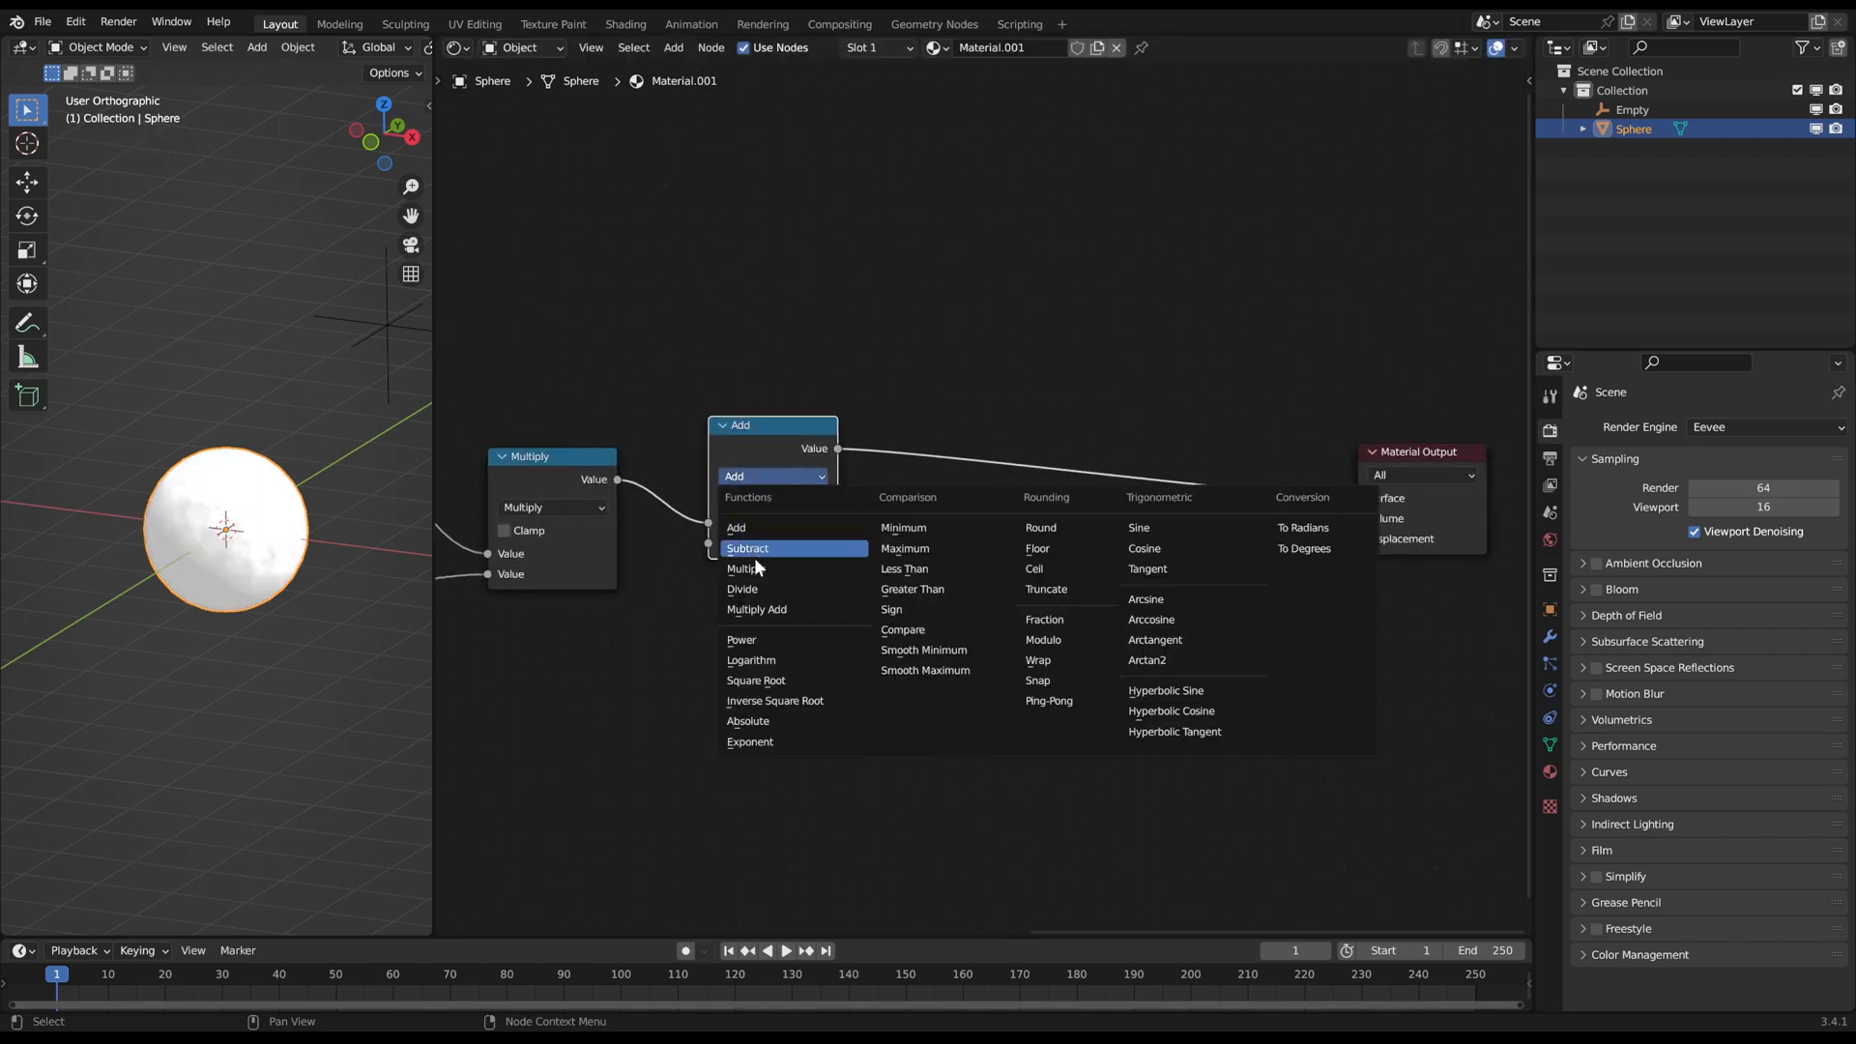
left_click(903, 569)
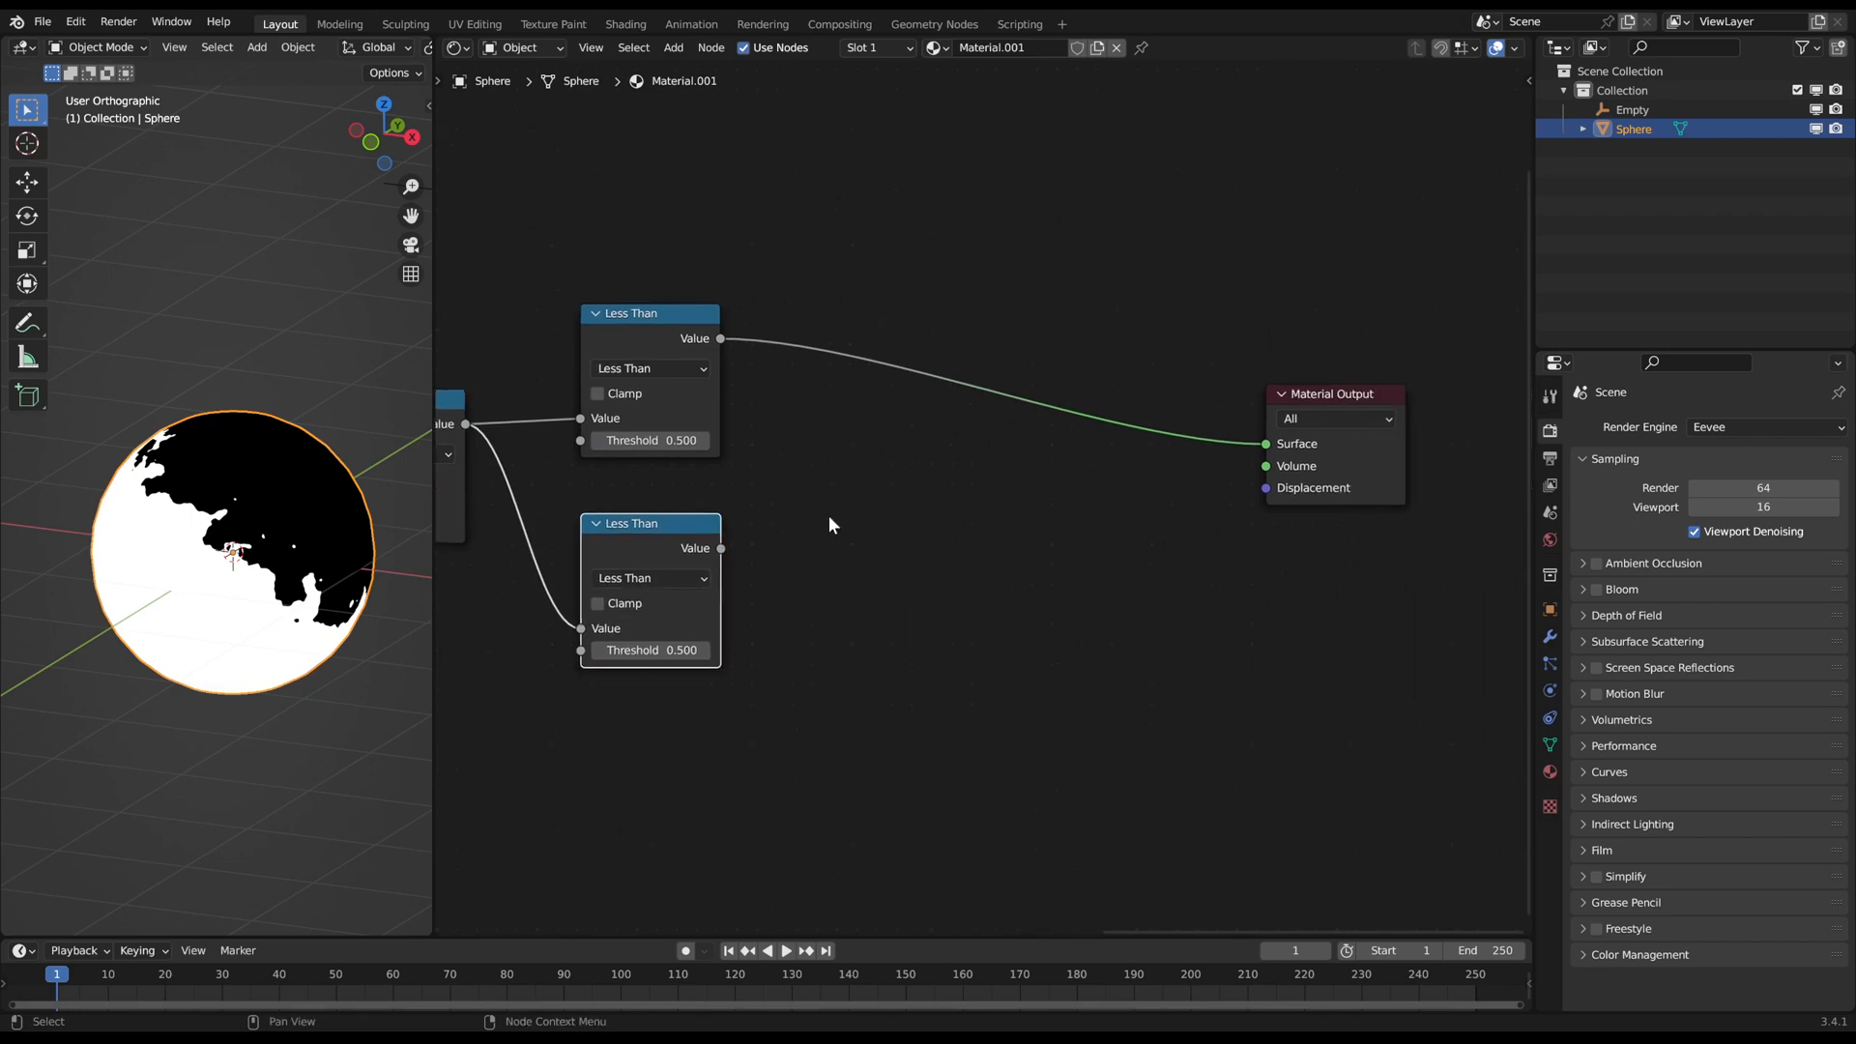
double_click(649, 441)
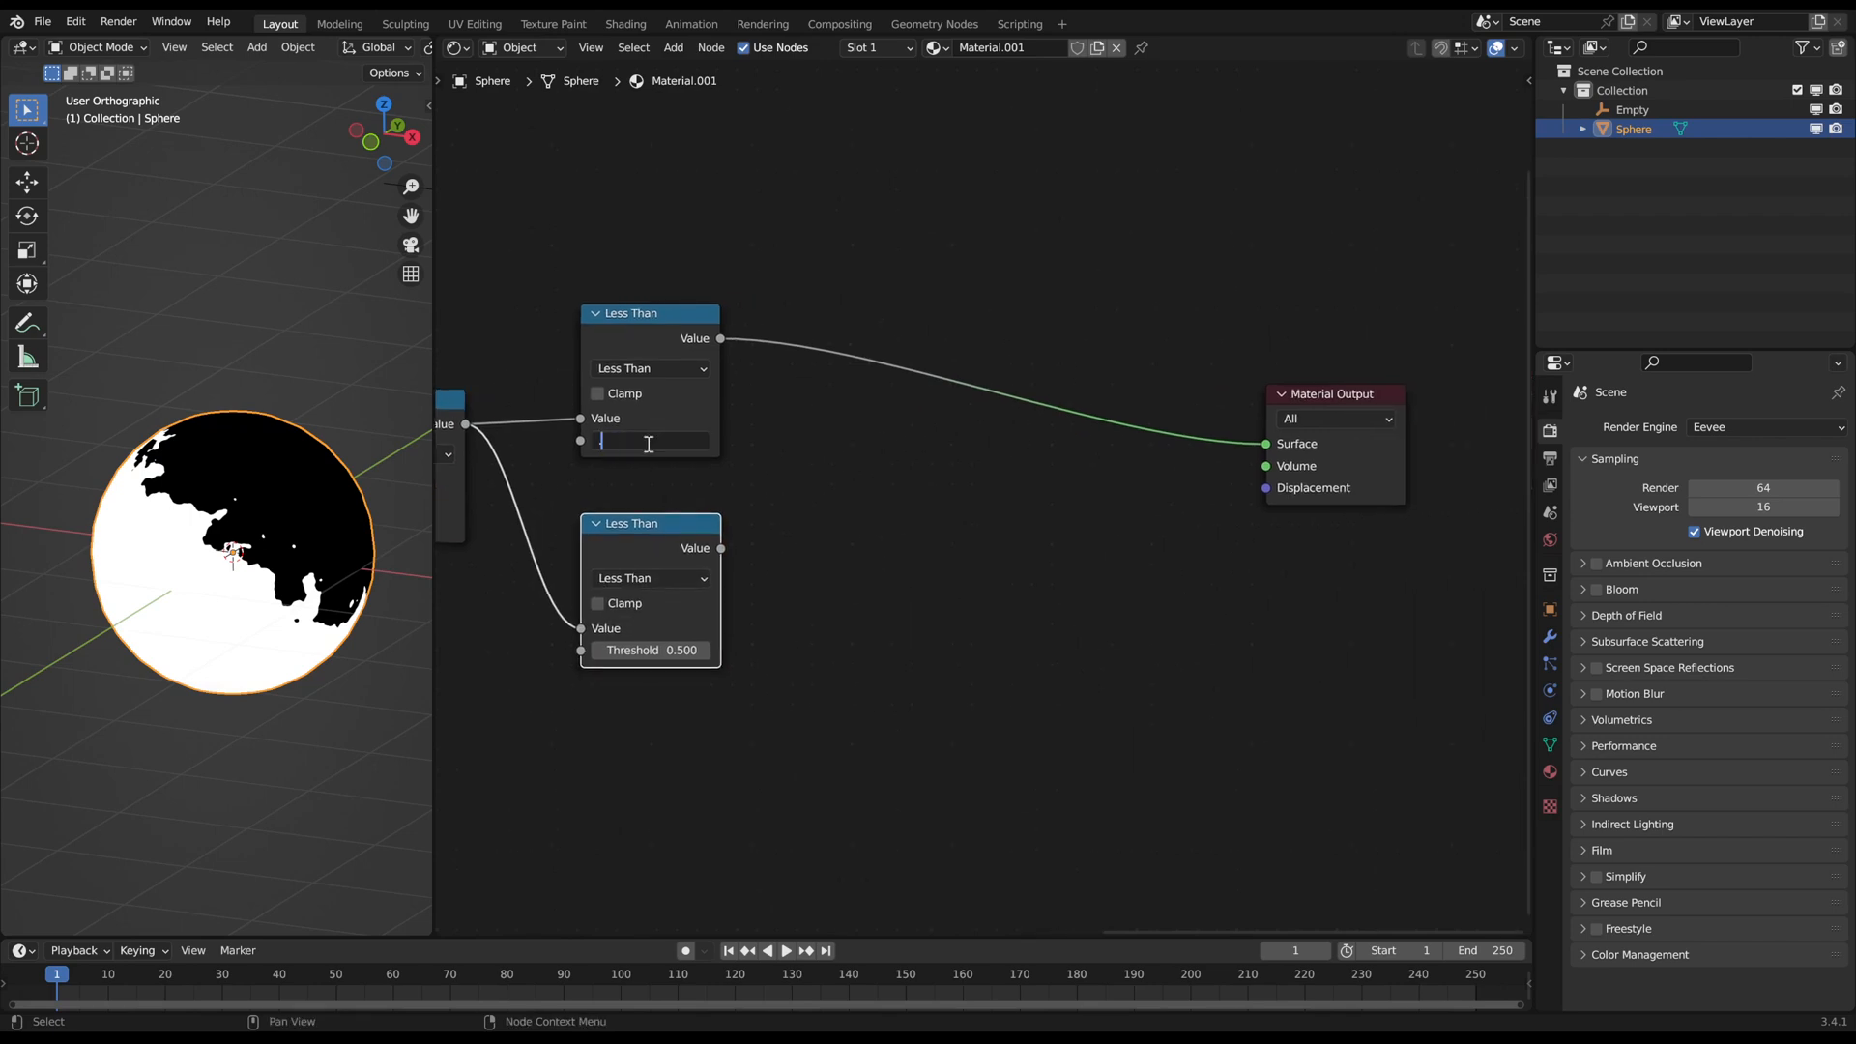
type("0.650")
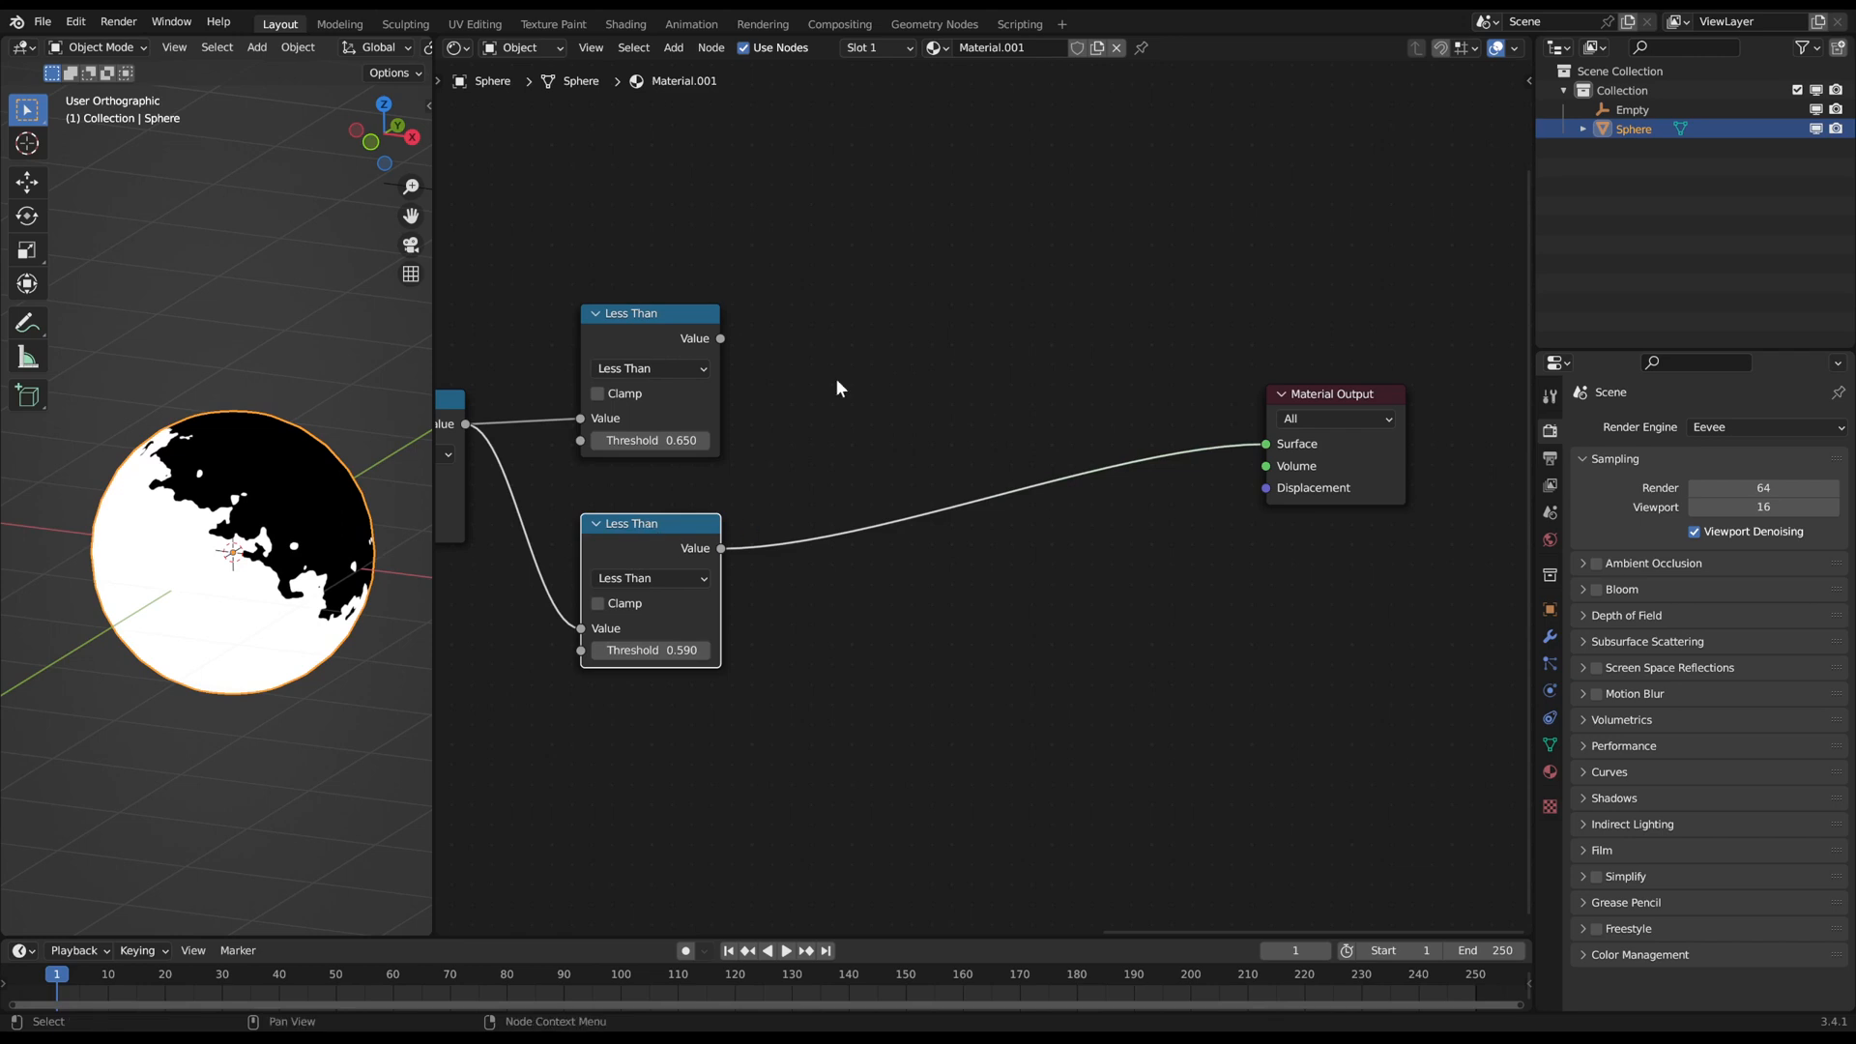
Step: Insert a Subtract math node combining the two Less Than masks into a thin edge line
left_click(832, 414)
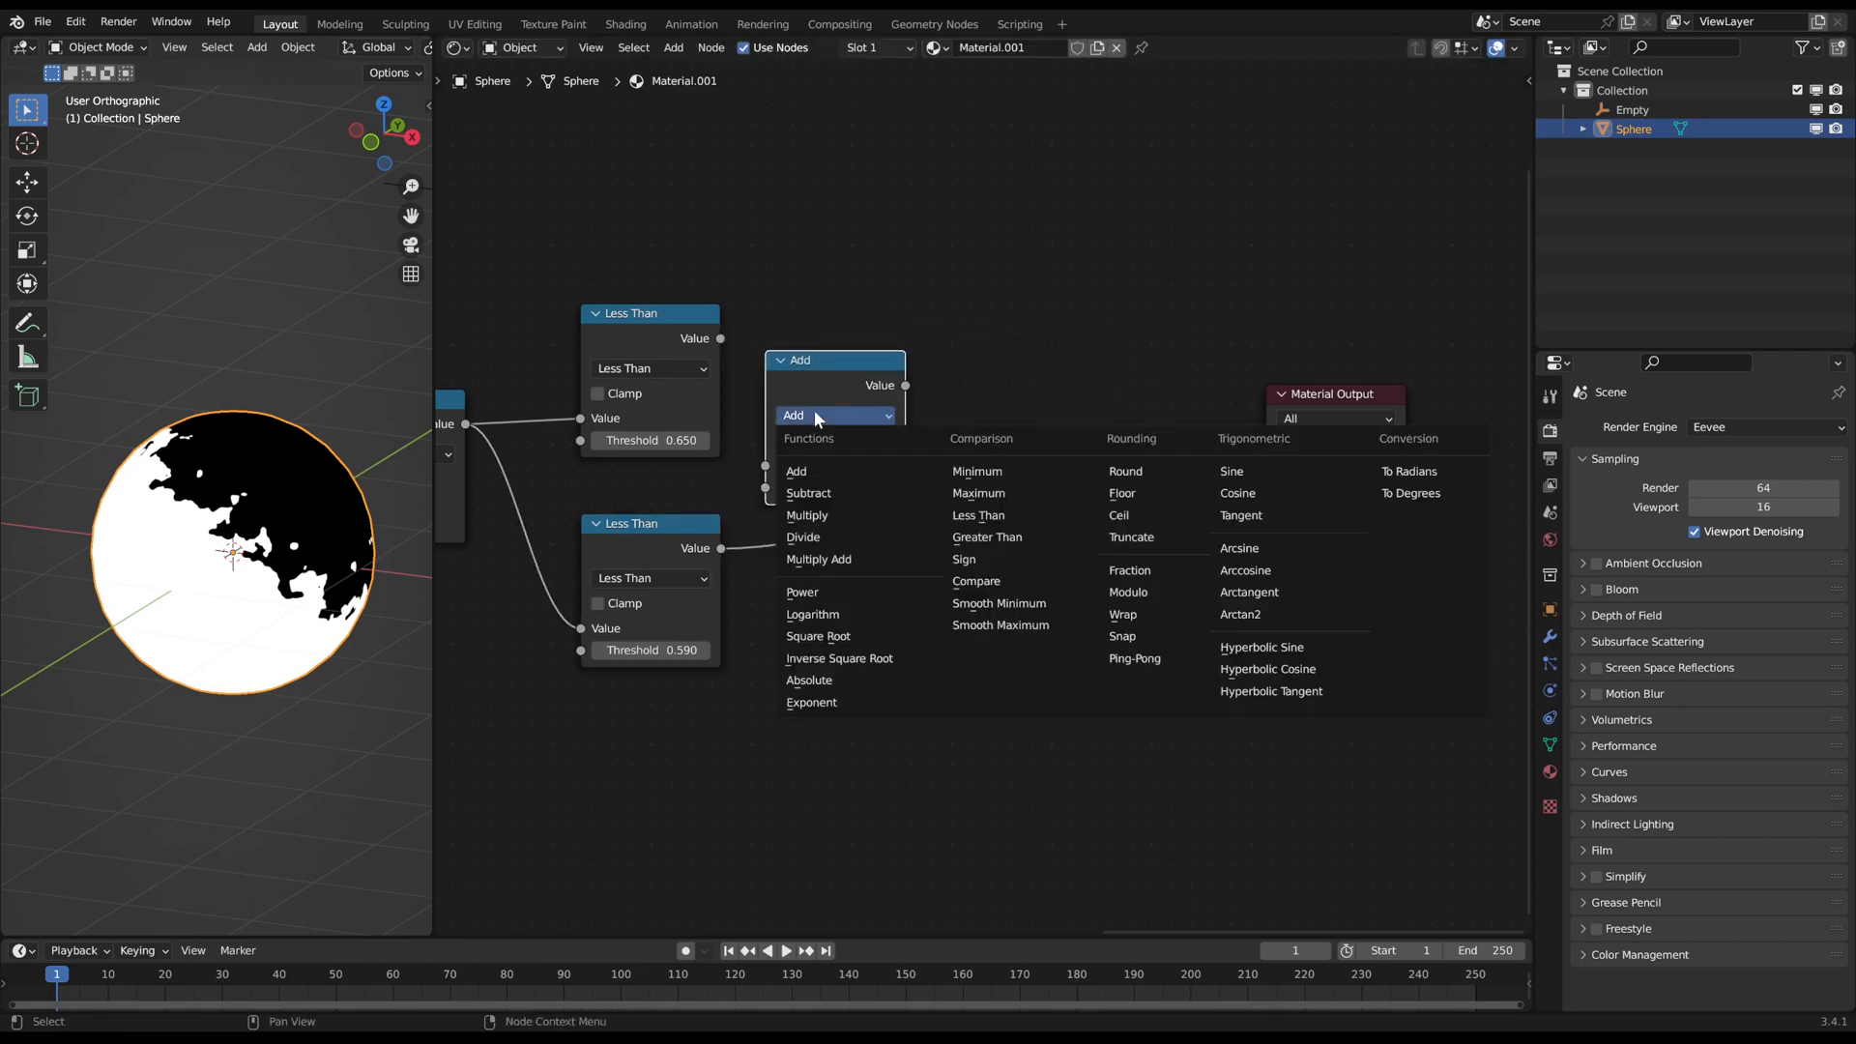
left_click(808, 493)
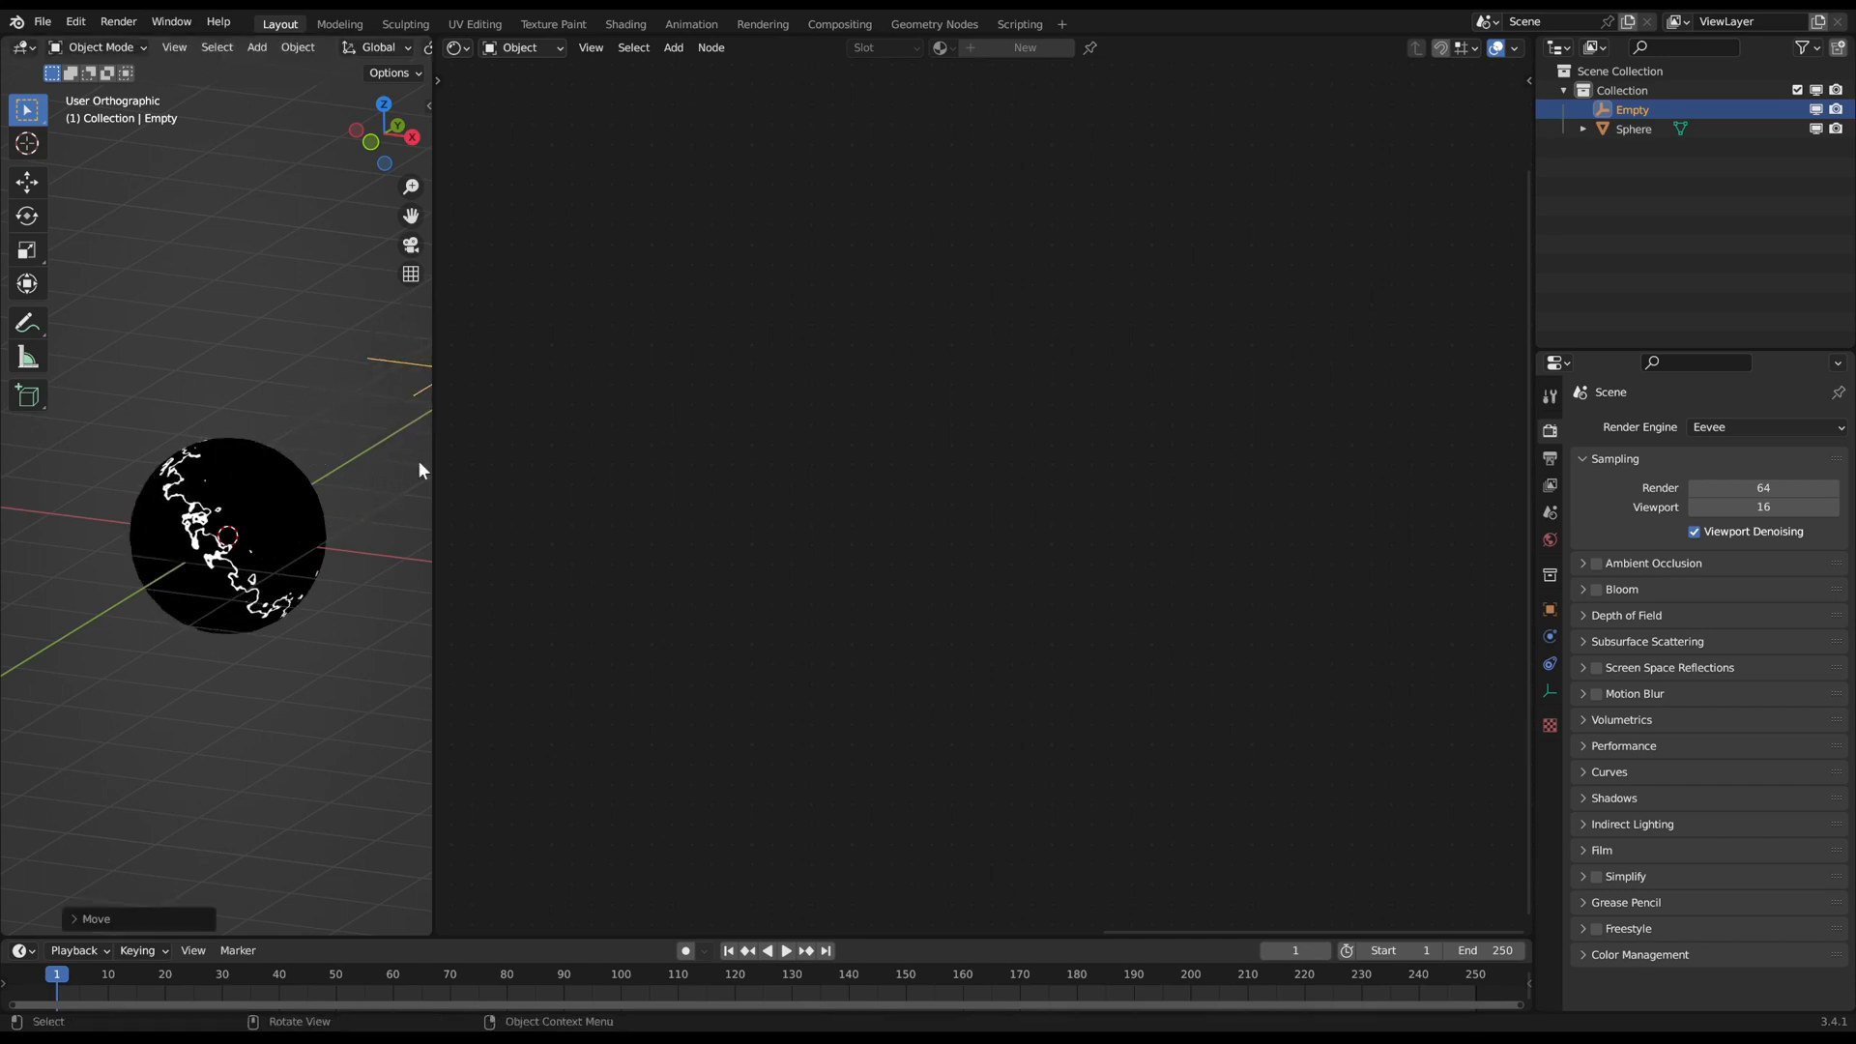
Step: Select the sphere so its material is shown for adding the blue and red shaders
left_click(1632, 127)
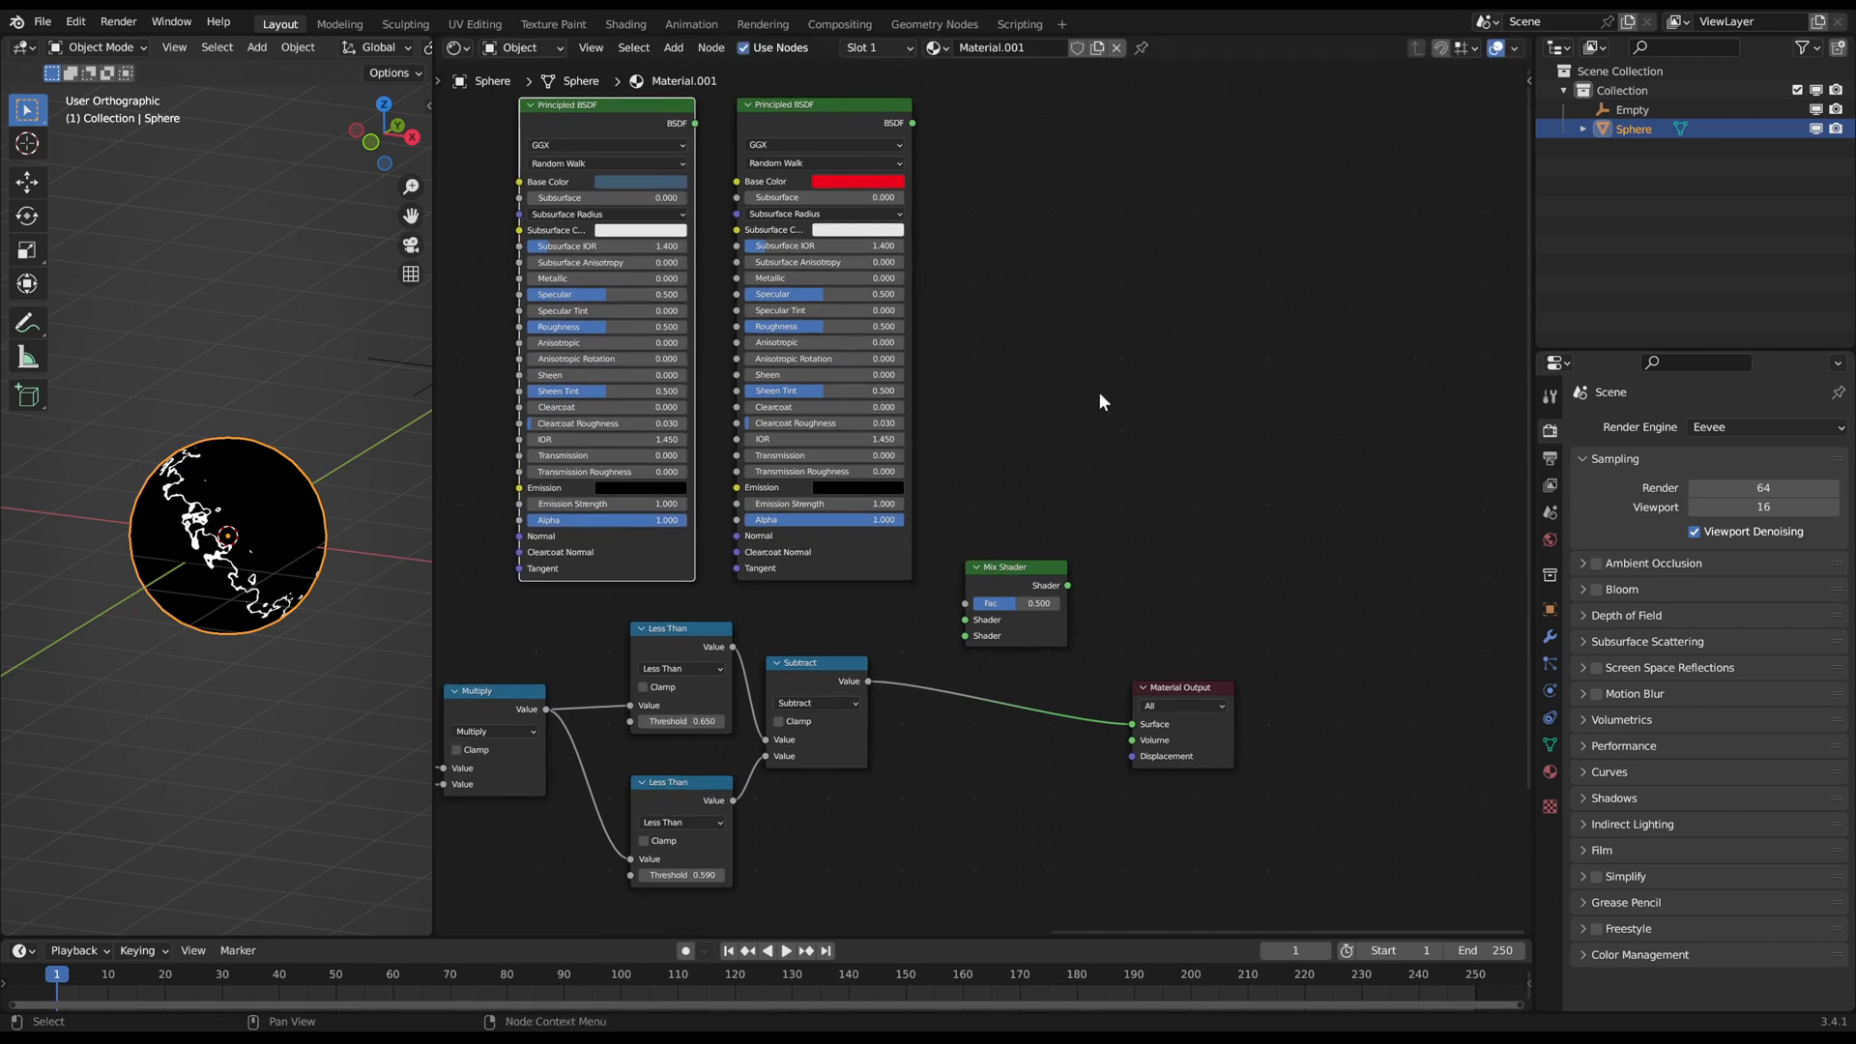
Step: Connect the noise mask into the Mix Shader factor so red and blue regions separate
left_click_drag(911, 124, 969, 619)
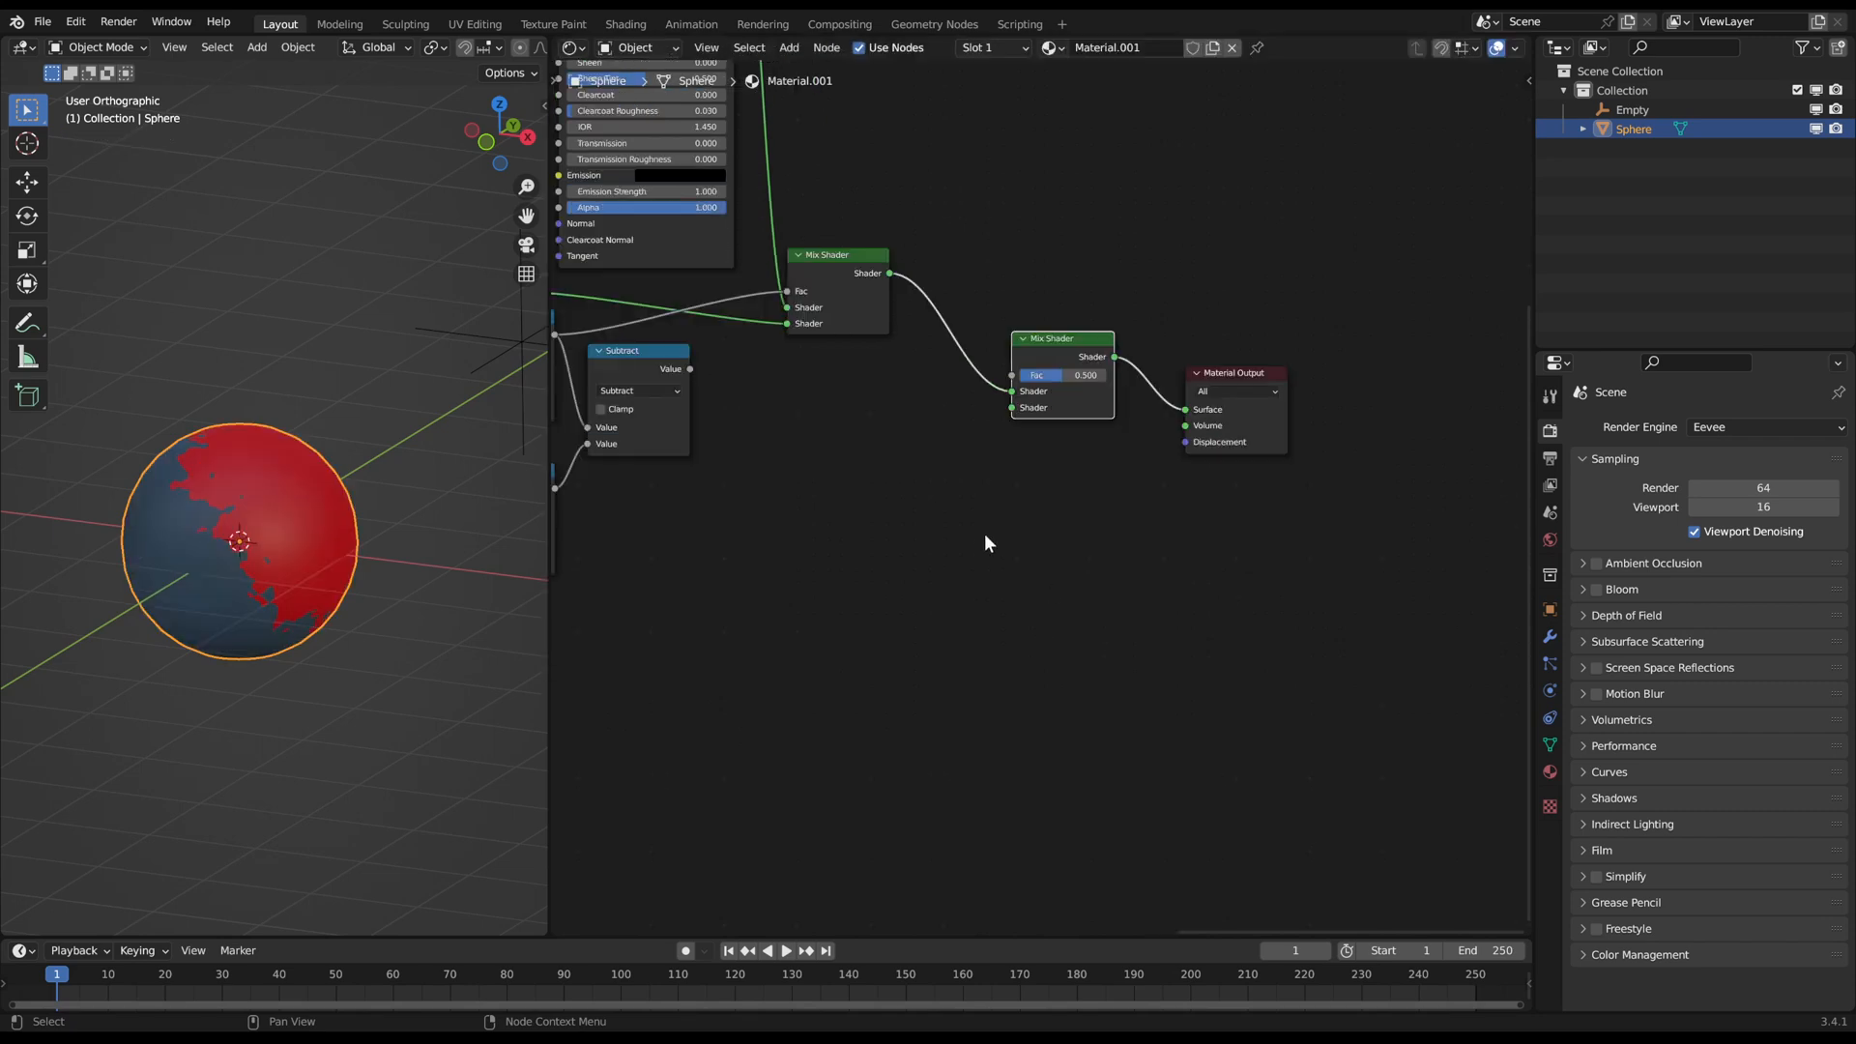
left_click(881, 532)
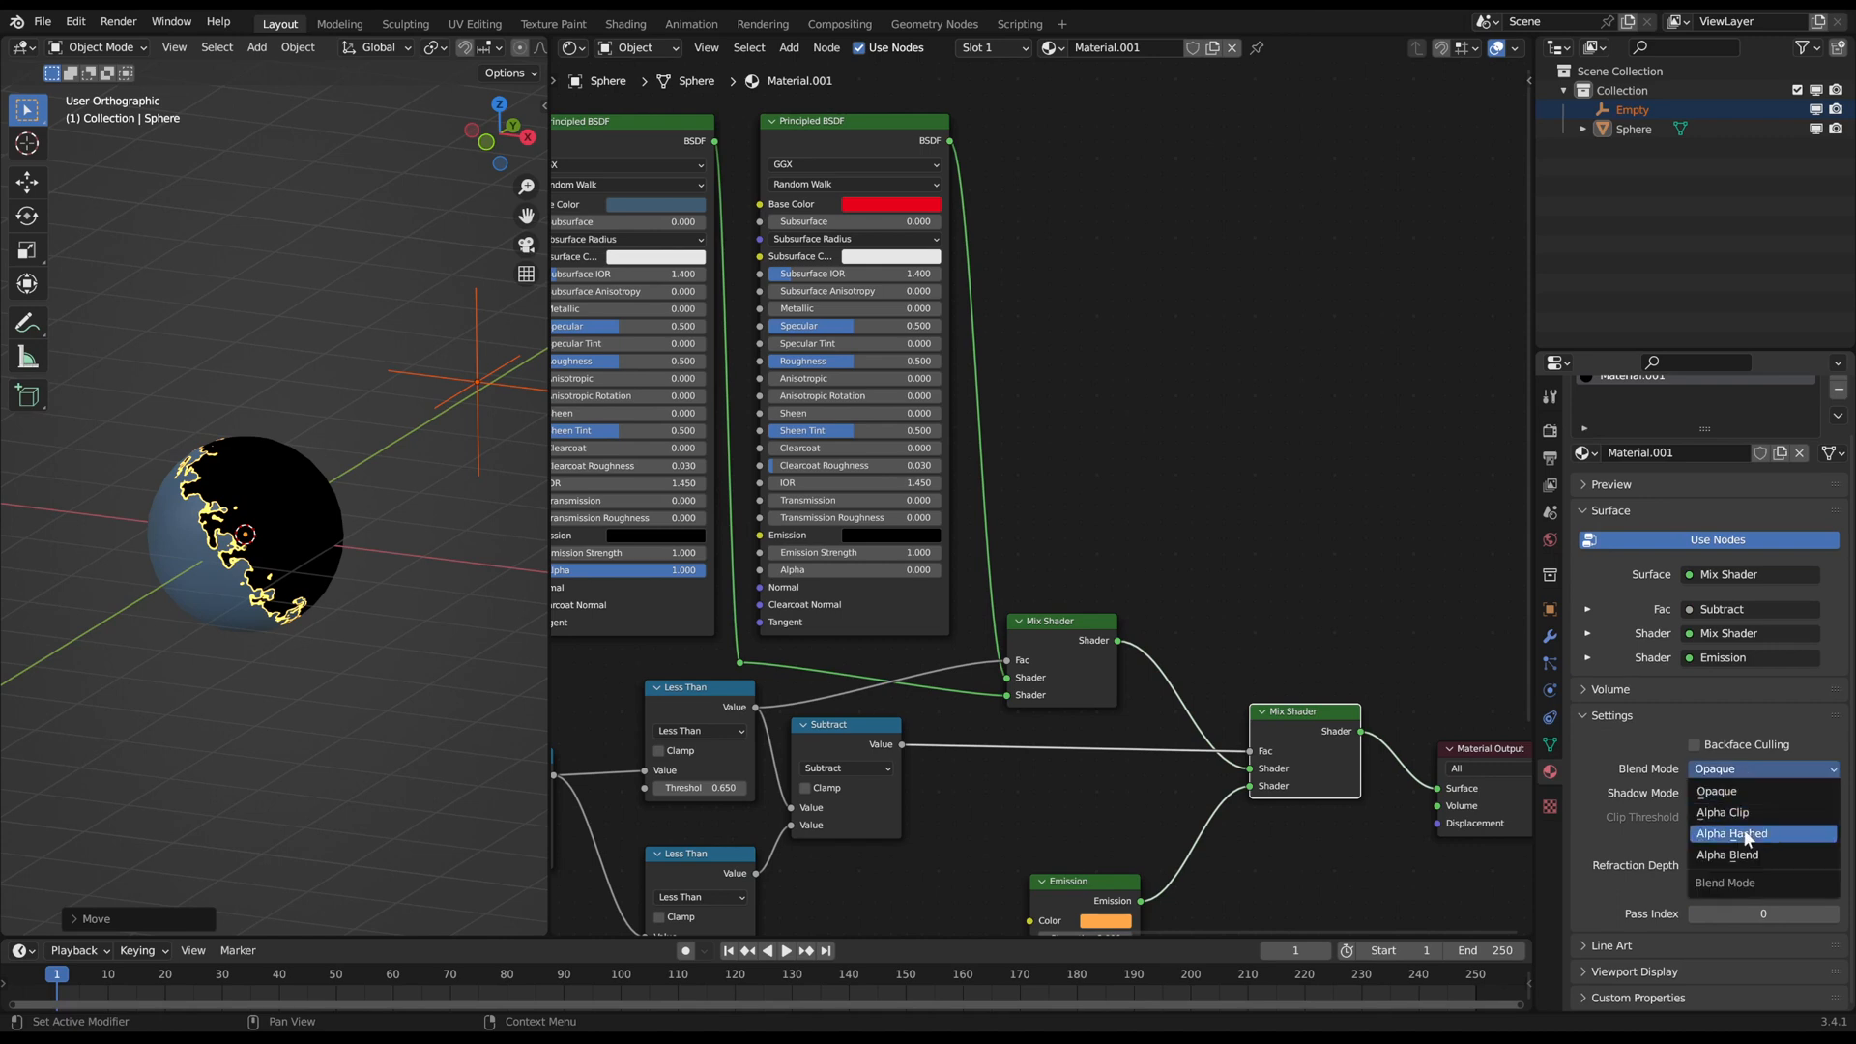
Step: Set the material's blend mode to Alpha Hashed so the dissolved part becomes transparent
left_click(1732, 834)
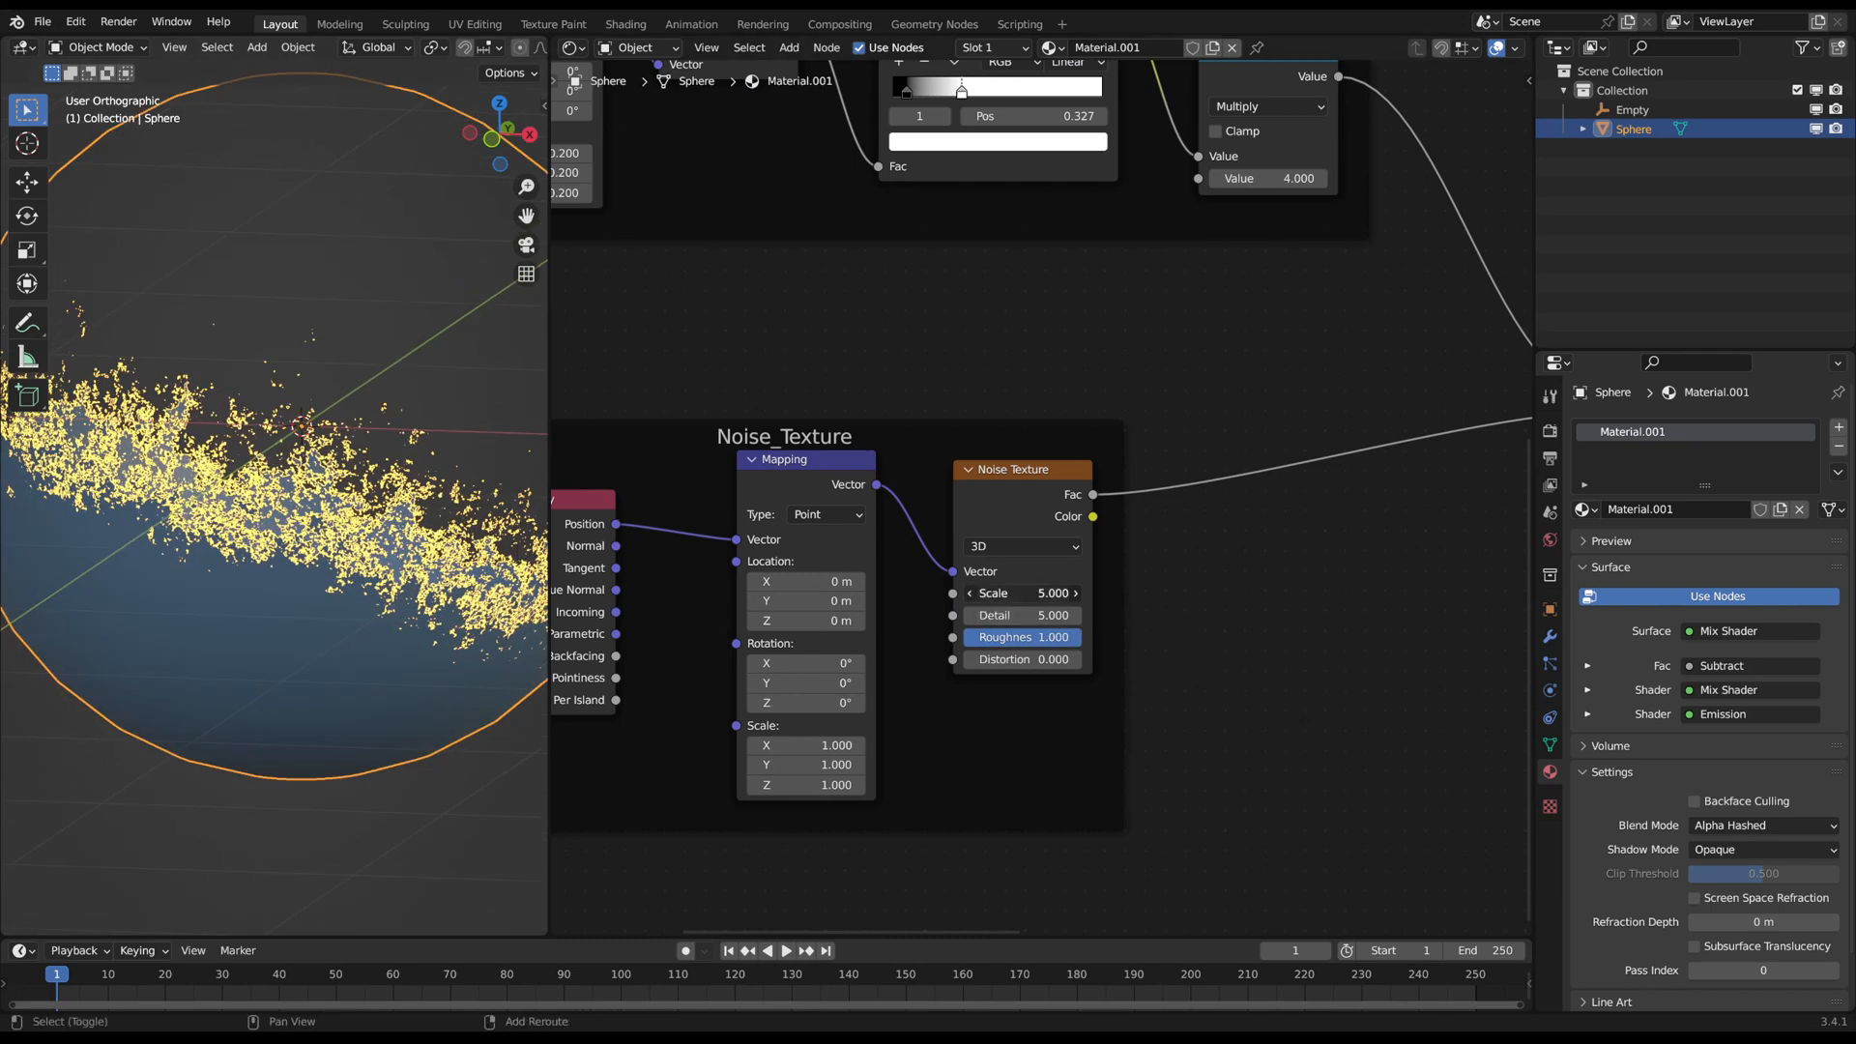
left_click_drag(1042, 594, 1021, 594)
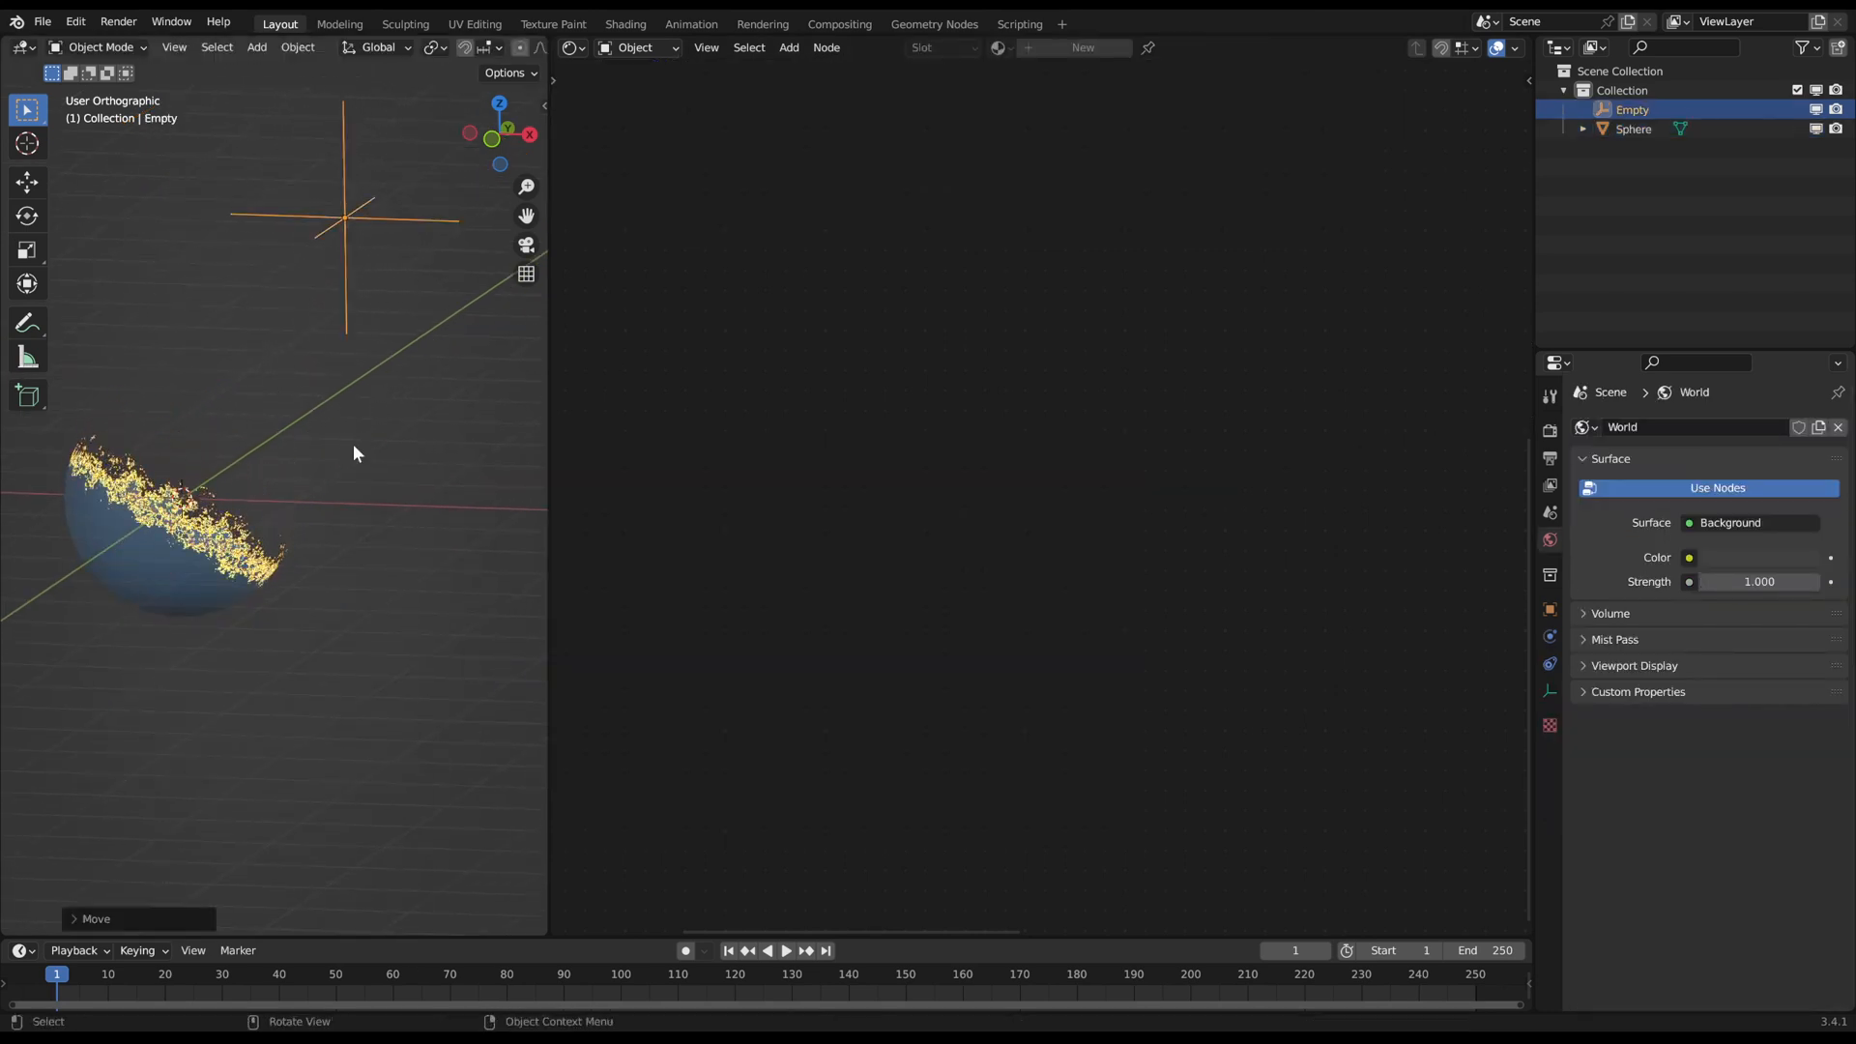
Step: Set the frame-driven Vector Math node to Multiply with second vector 0.010 and play the animation
left_click(1634, 128)
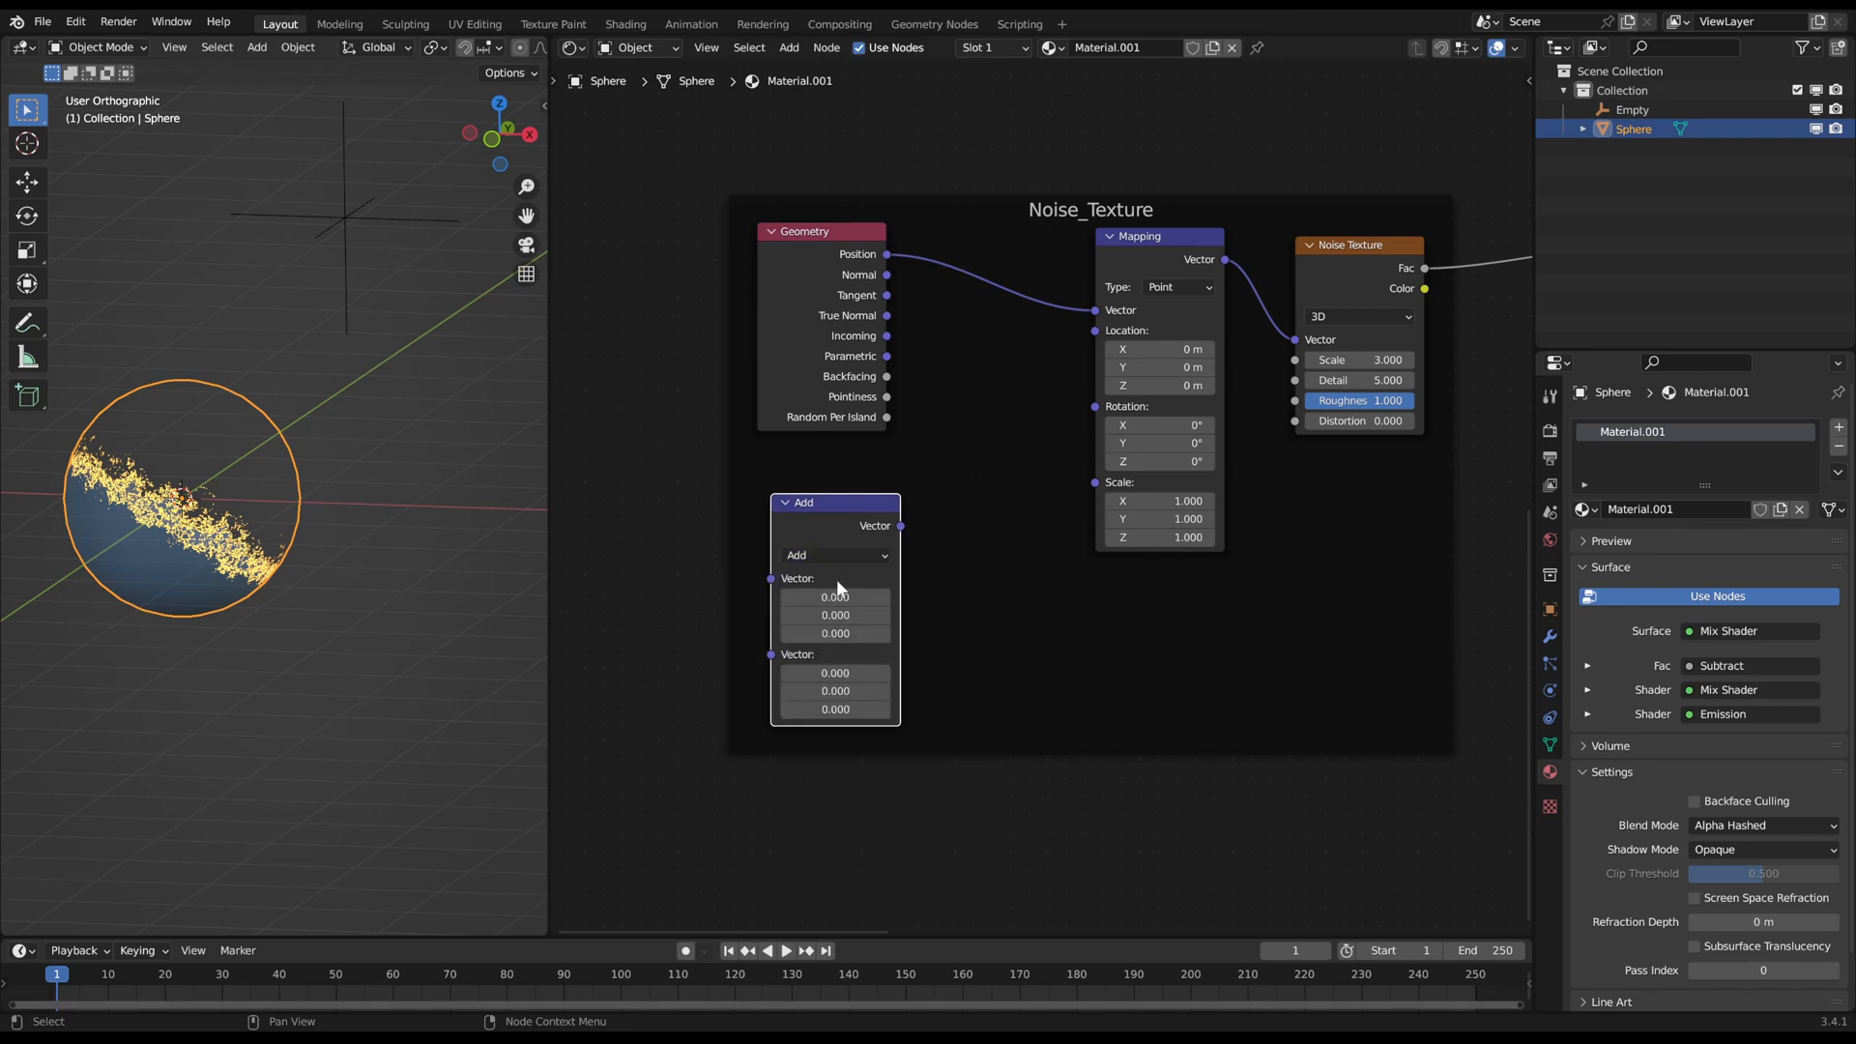
left_click(835, 555)
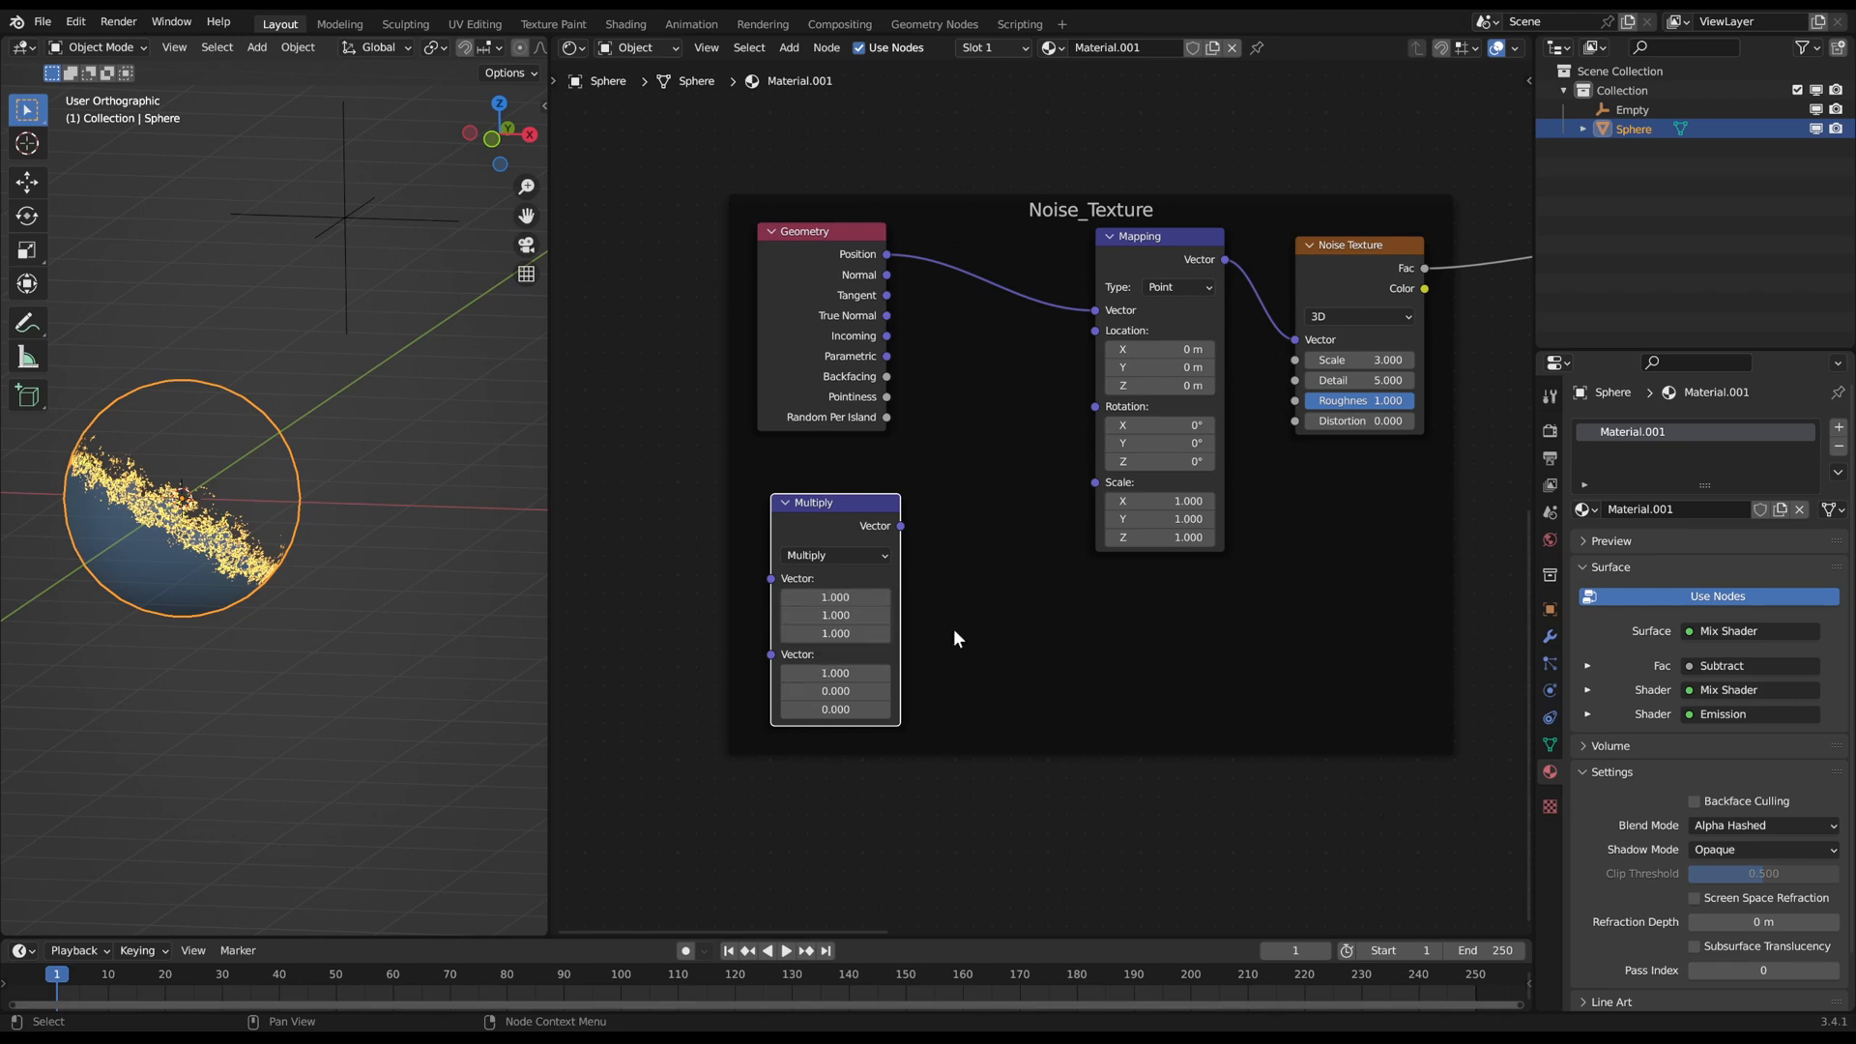
double_click(834, 597)
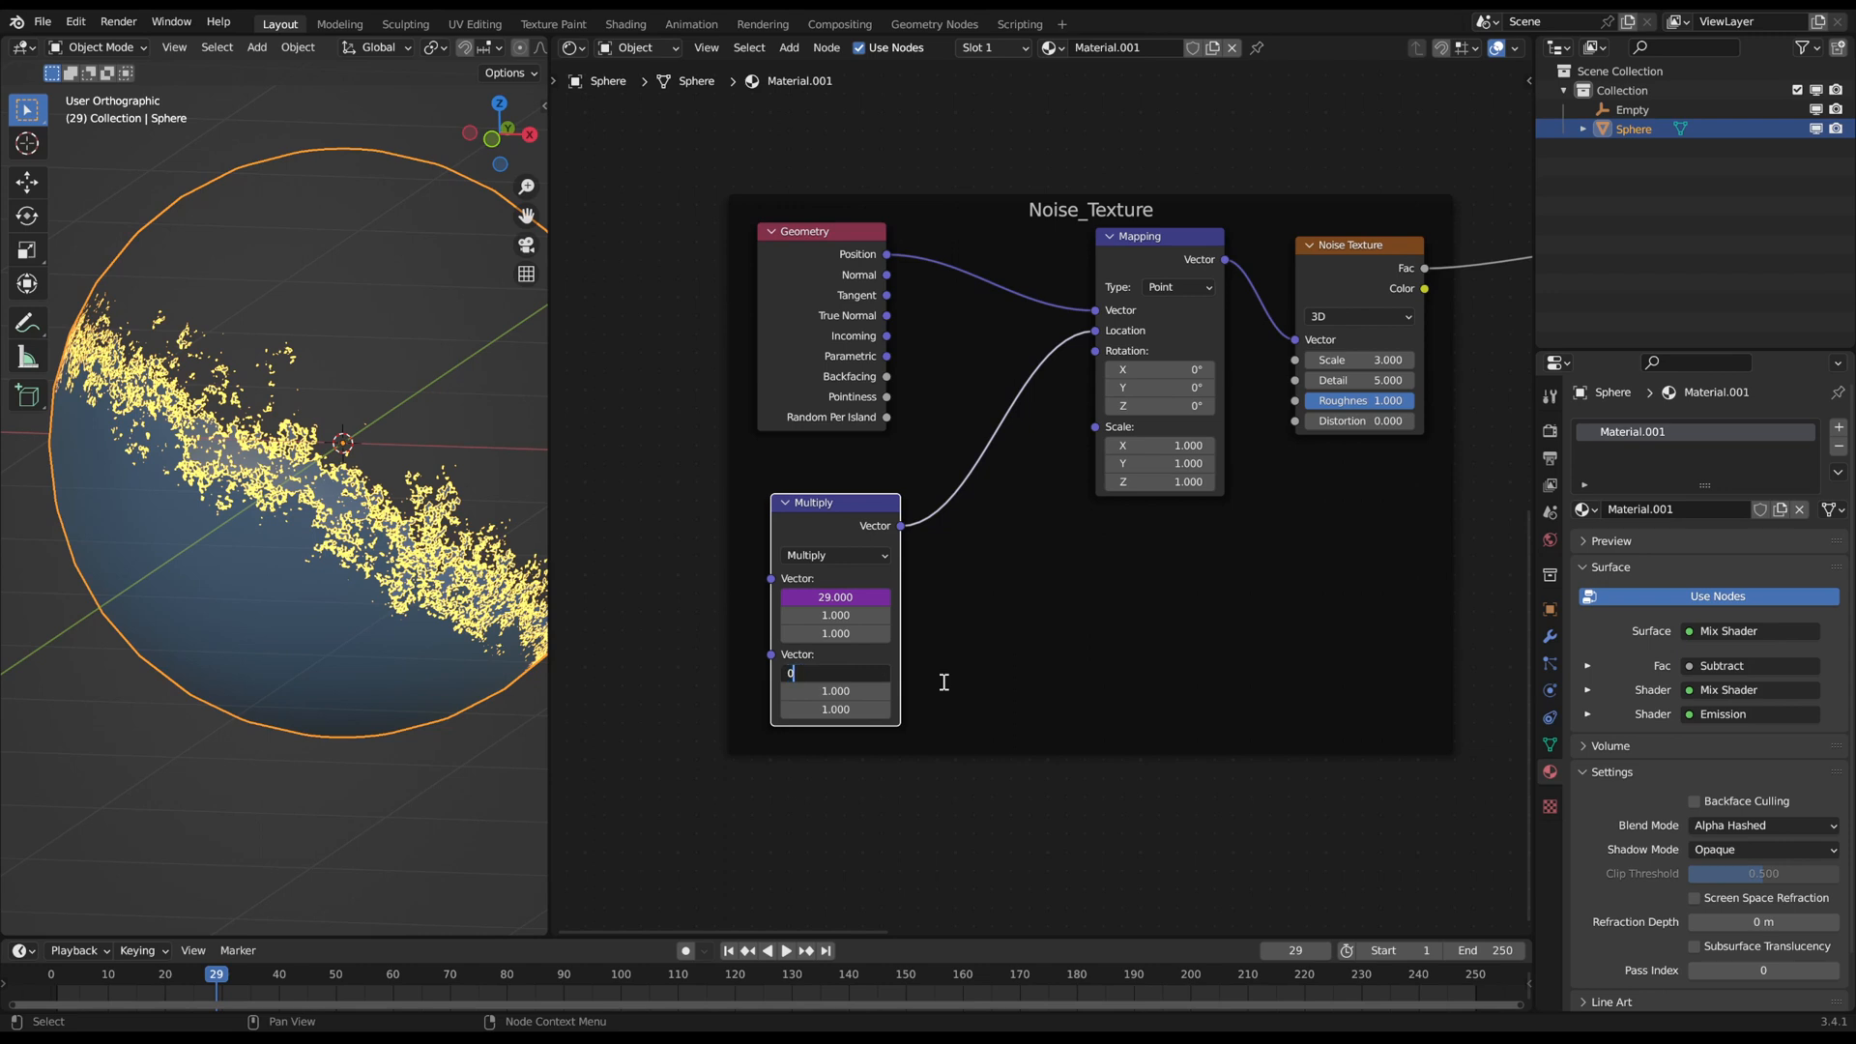
type("0.010")
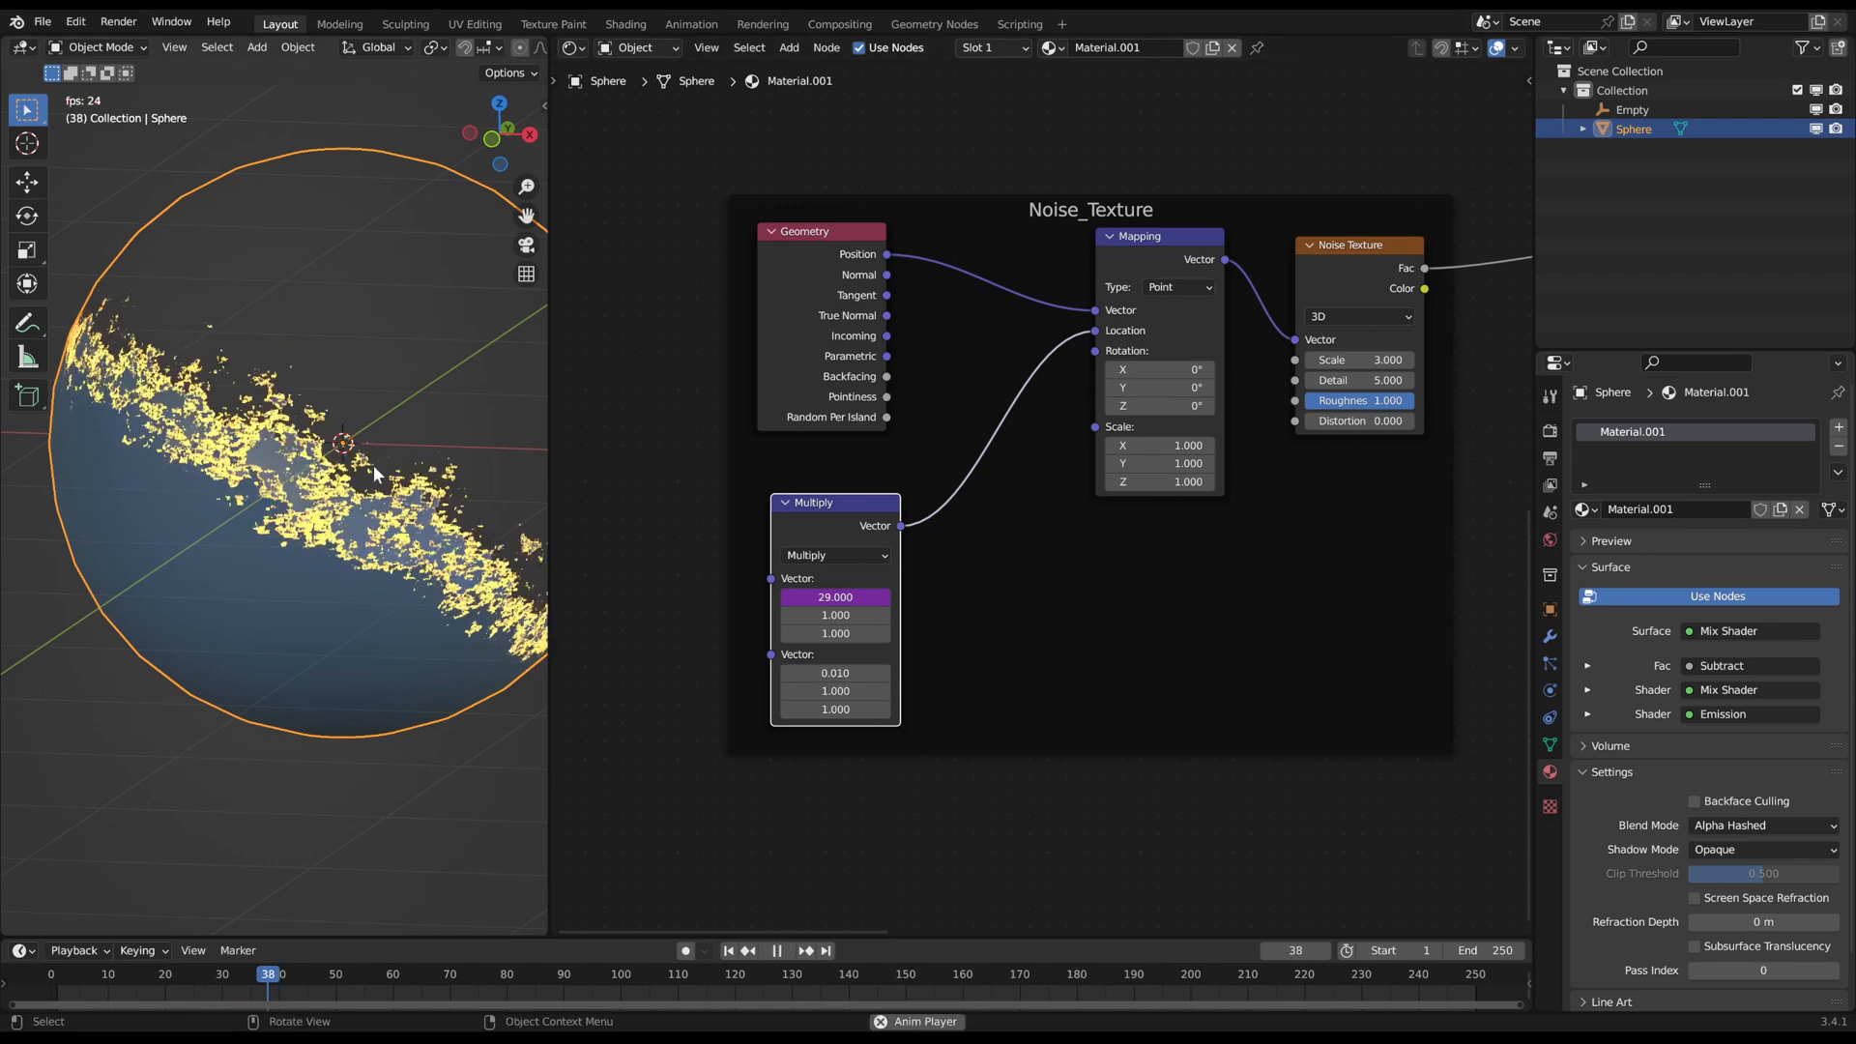
left_click(777, 951)
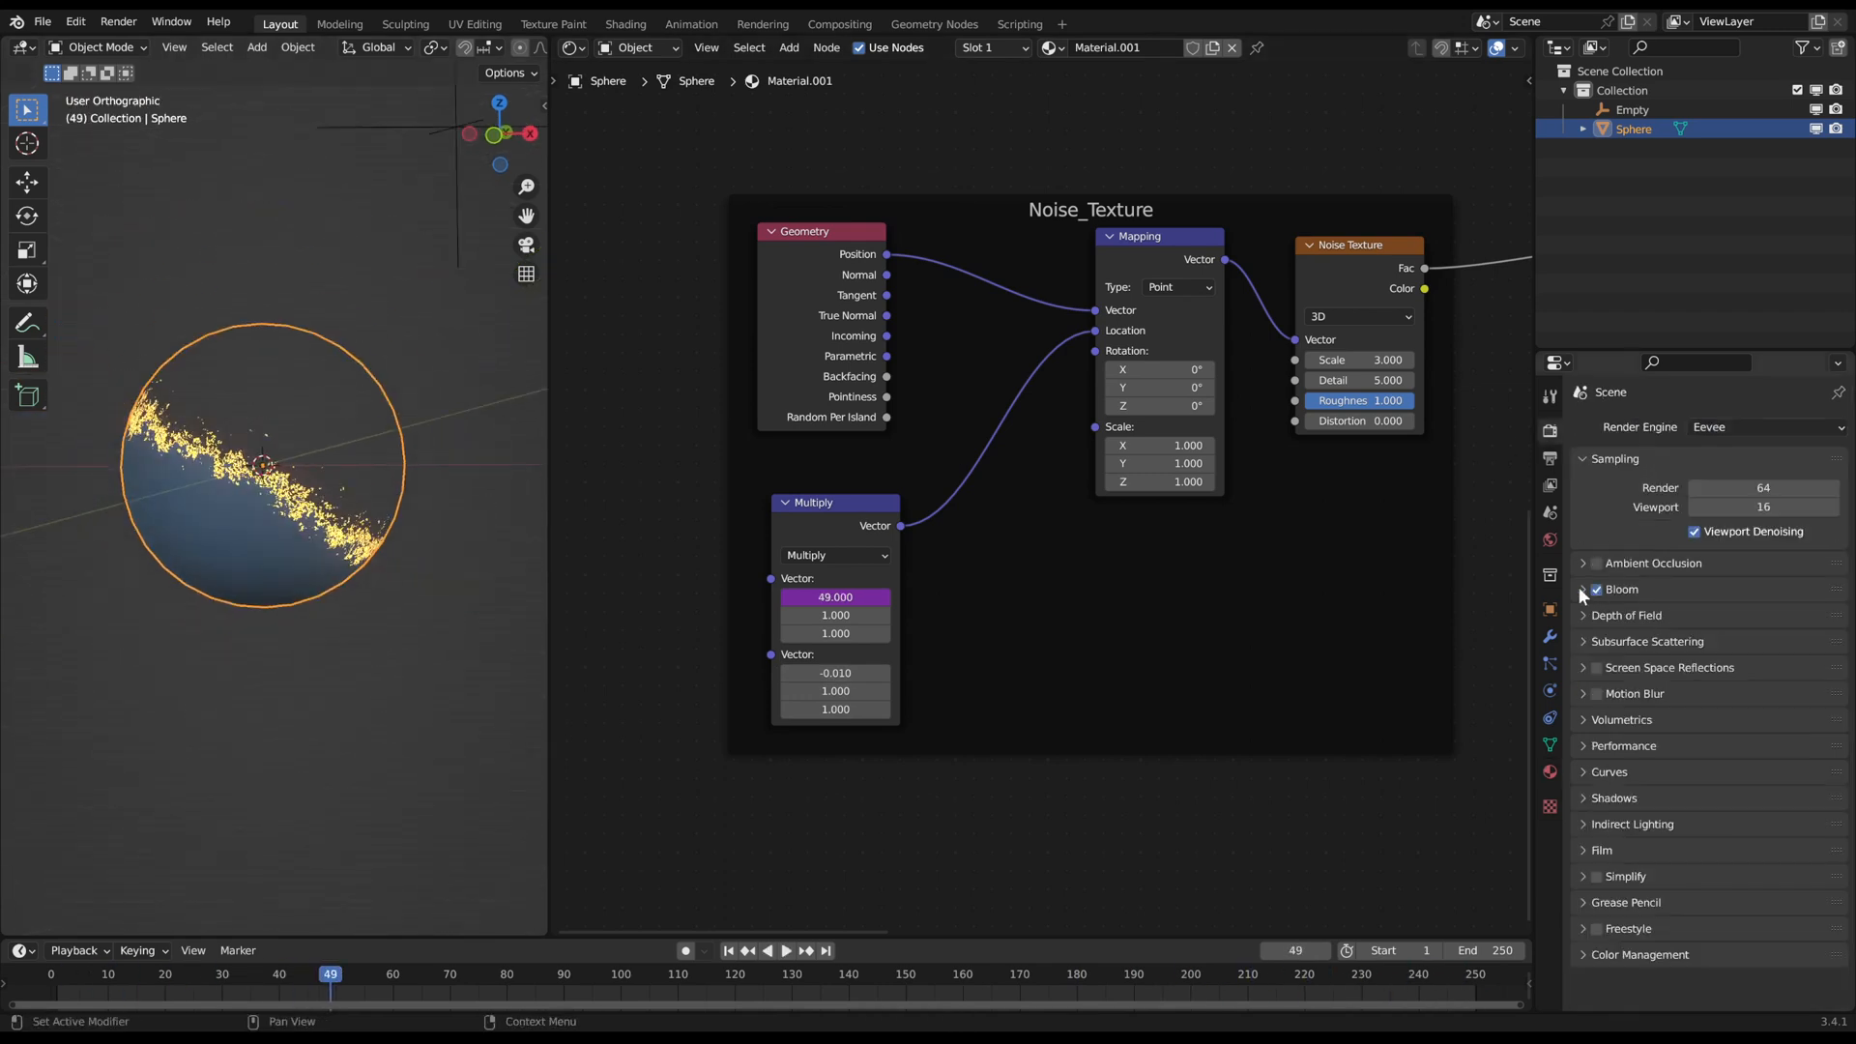
Step: Expand the Bloom settings and reposition the empty during playback
left_click(1621, 589)
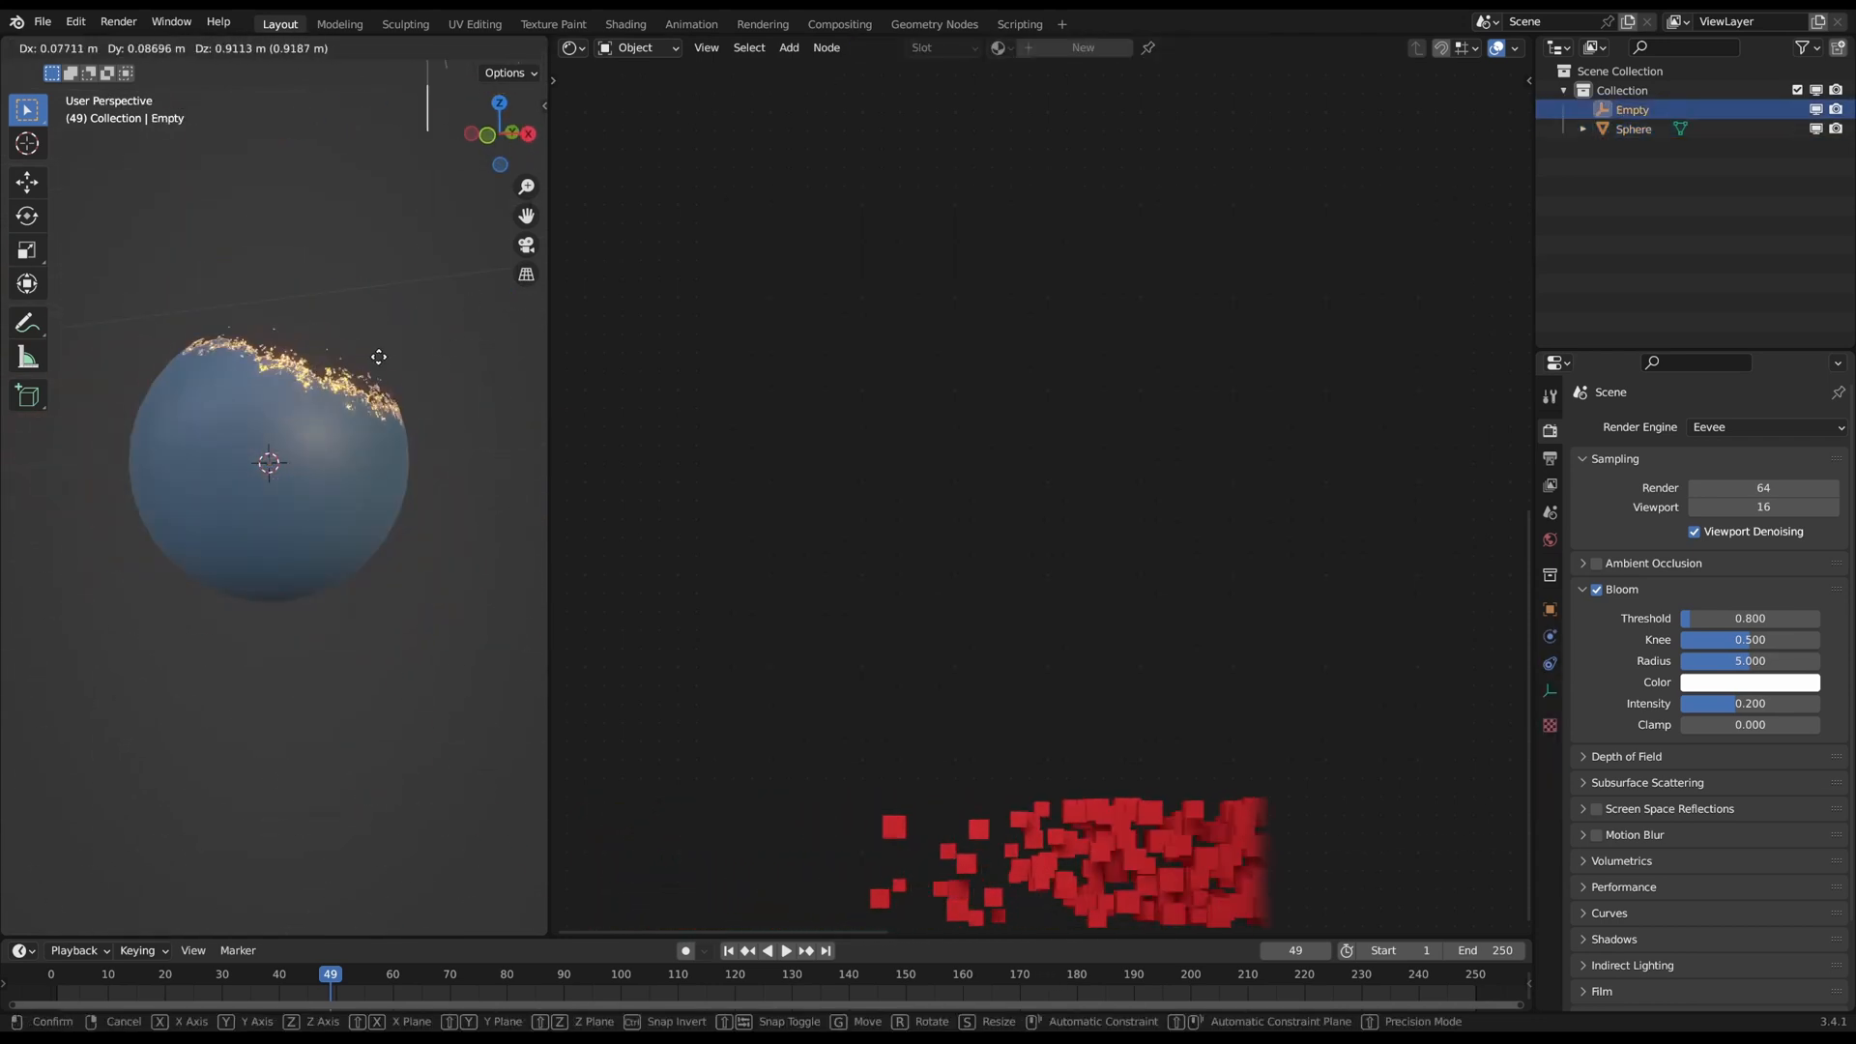
left_click(787, 951)
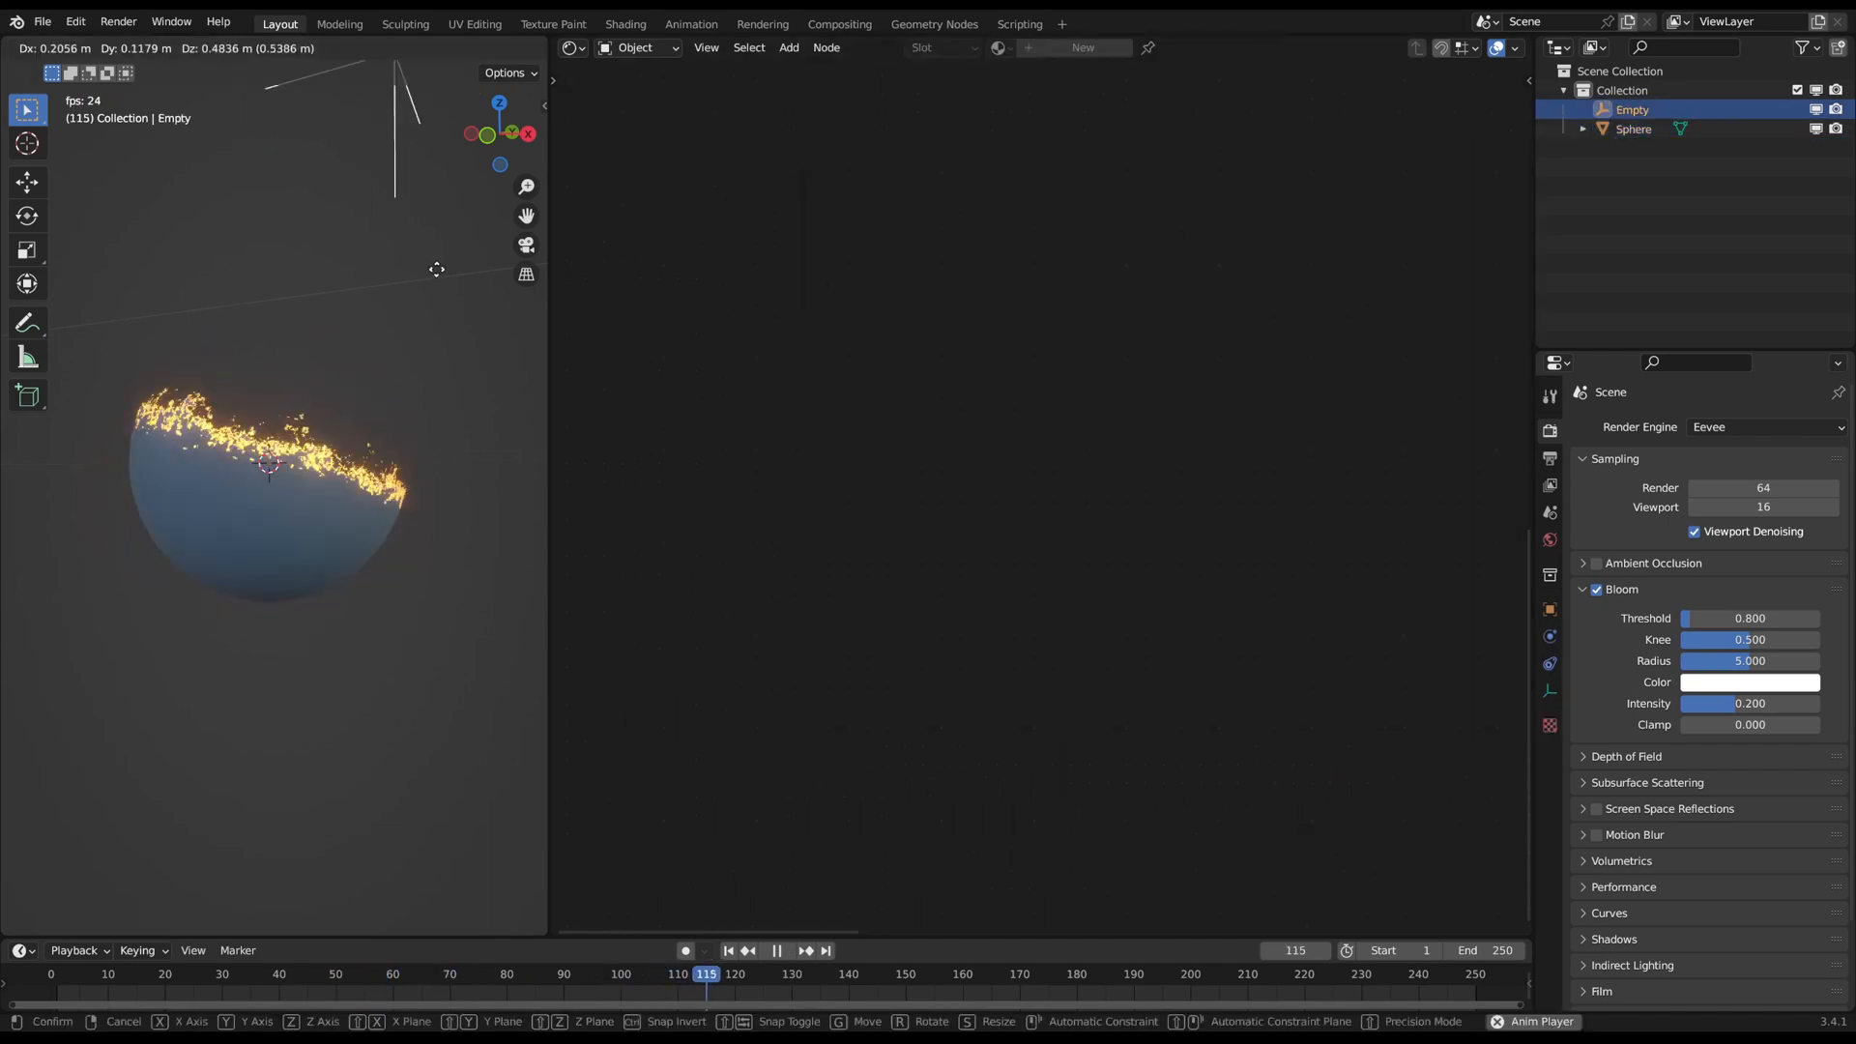